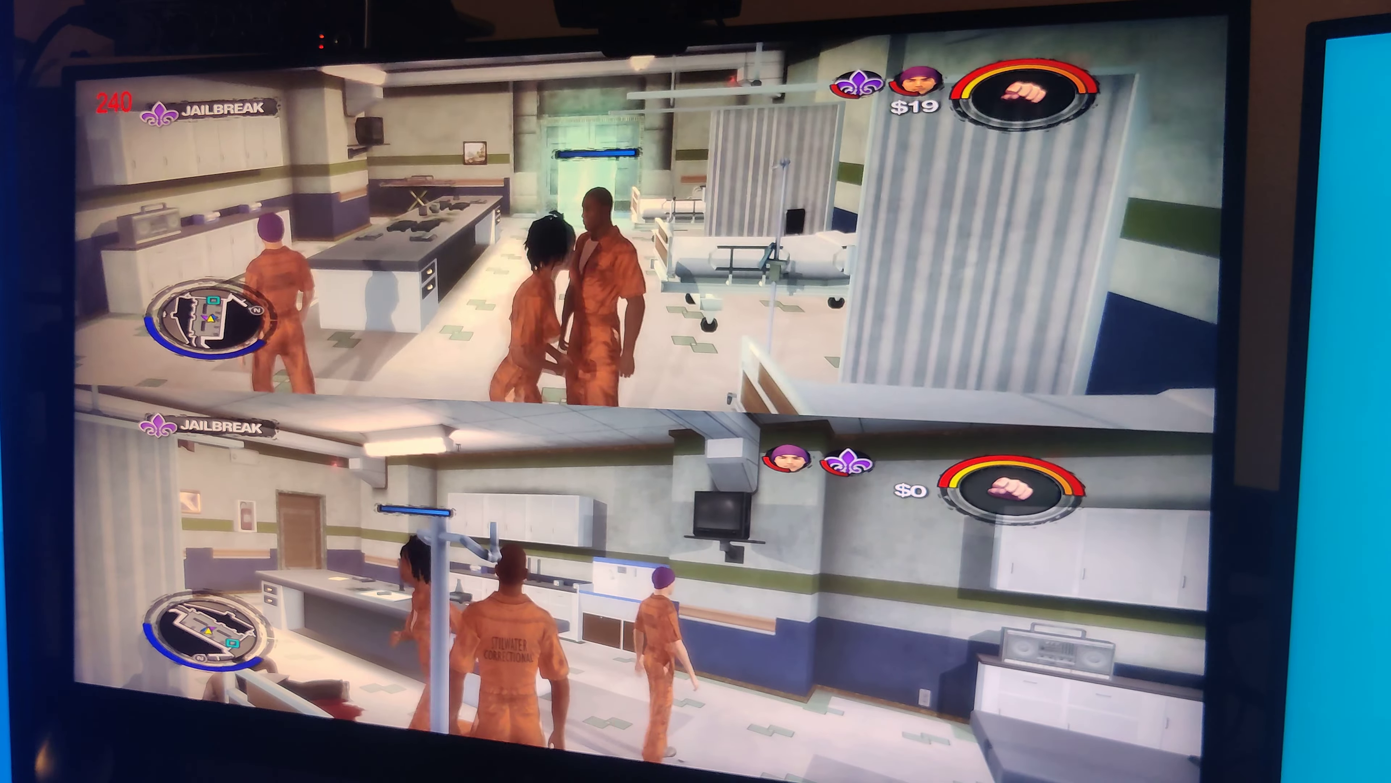
# Quit the running split-screen Saints Row 2 session back to the Windows desktop
pyautogui.press('Start')
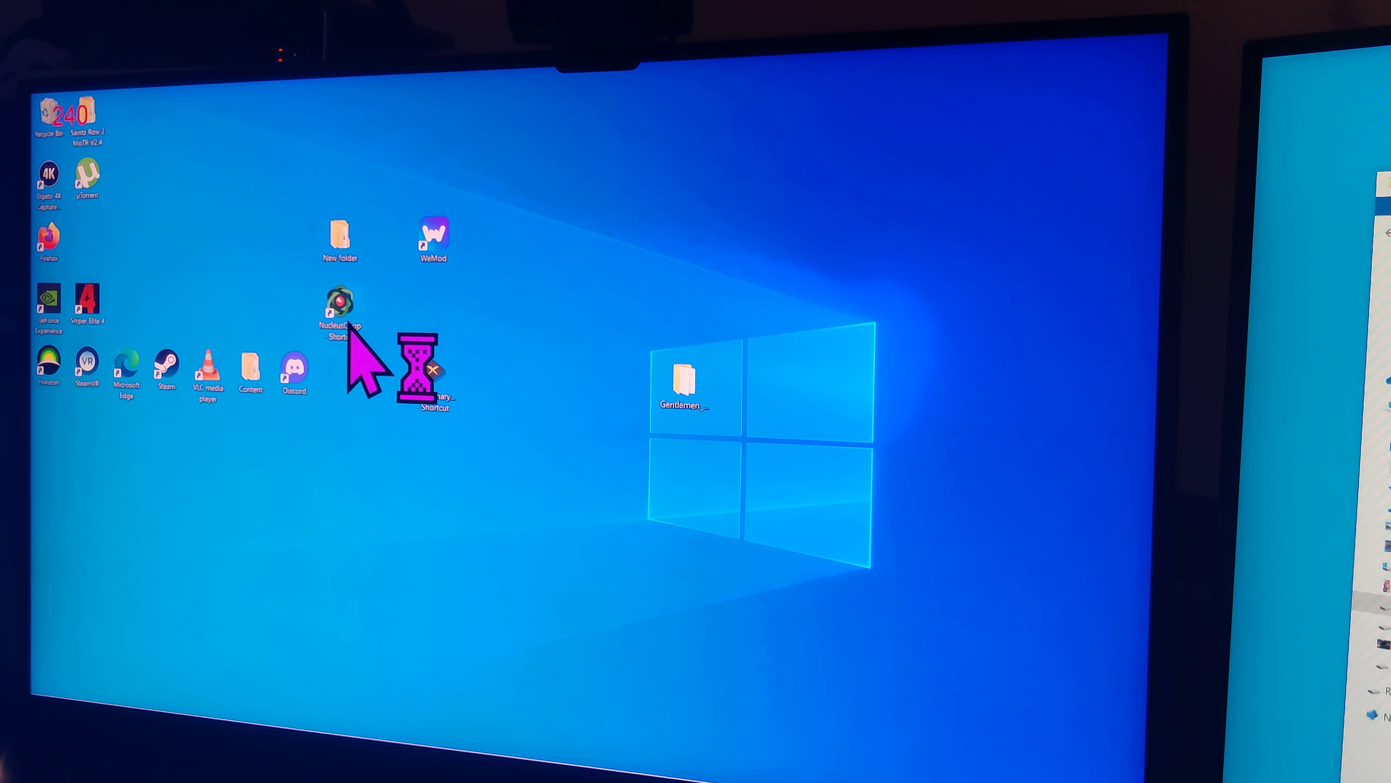
# Launch Nucleus Co-op, view the Saints Row 2 handler notes, then close the program
pyautogui.doubleClick(340, 301)
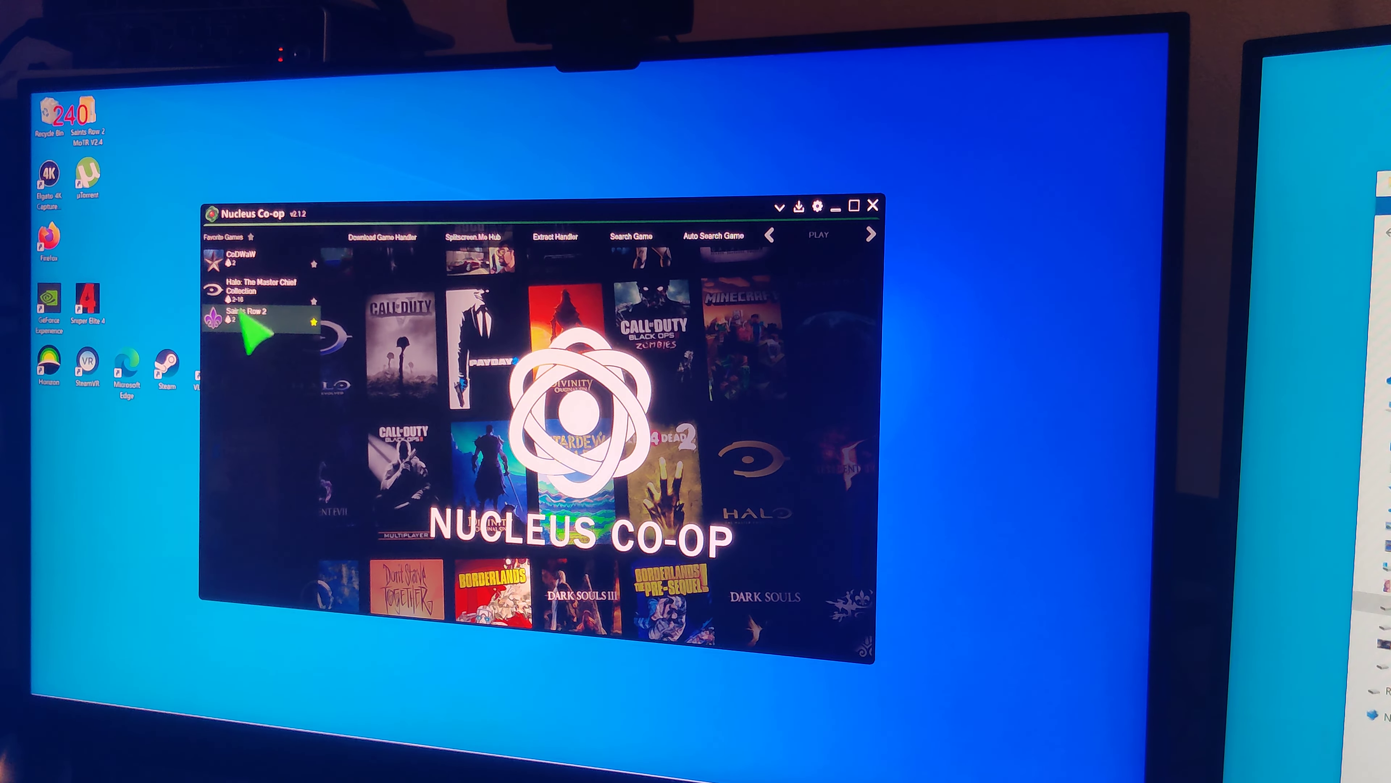
pyautogui.click(261, 317)
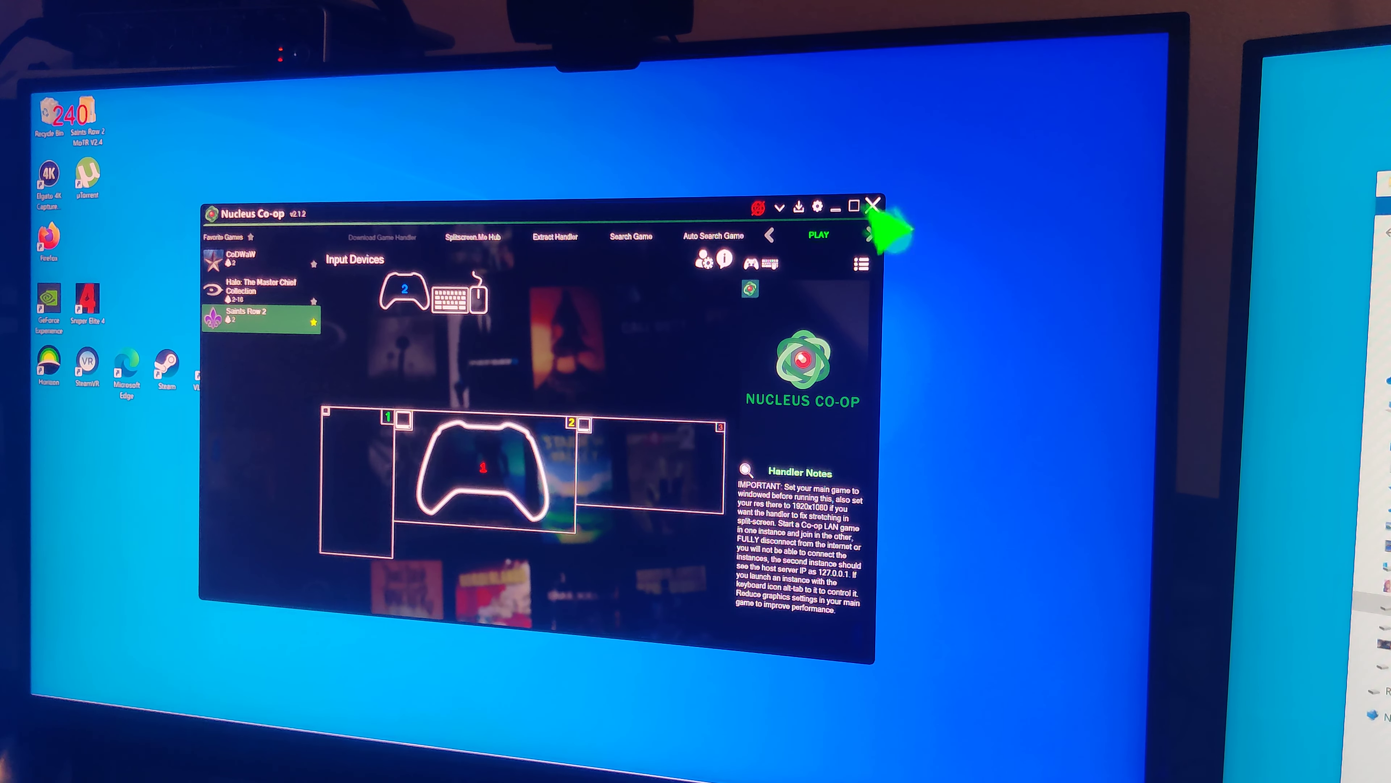
pyautogui.click(877, 203)
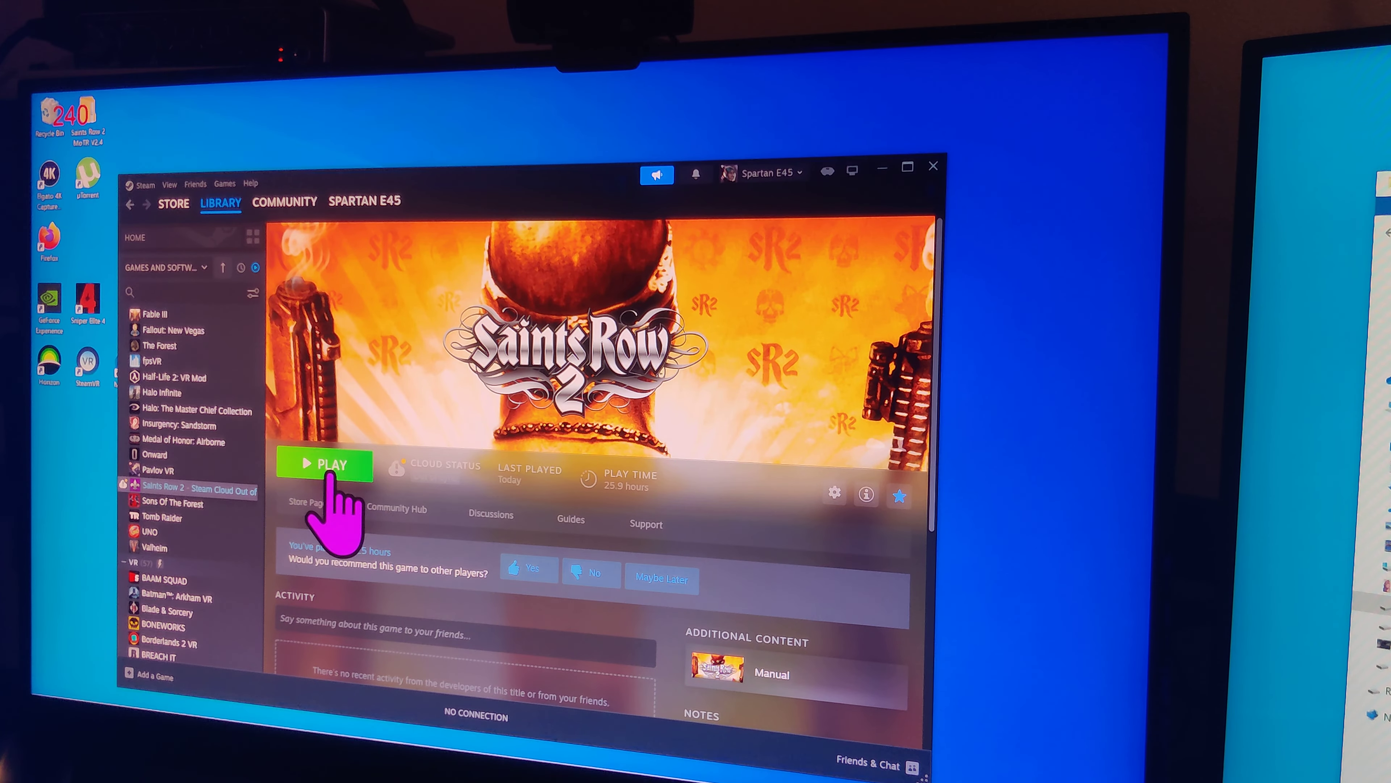
# Start Saints Row 2 from the Steam library with the Play button
pyautogui.click(324, 464)
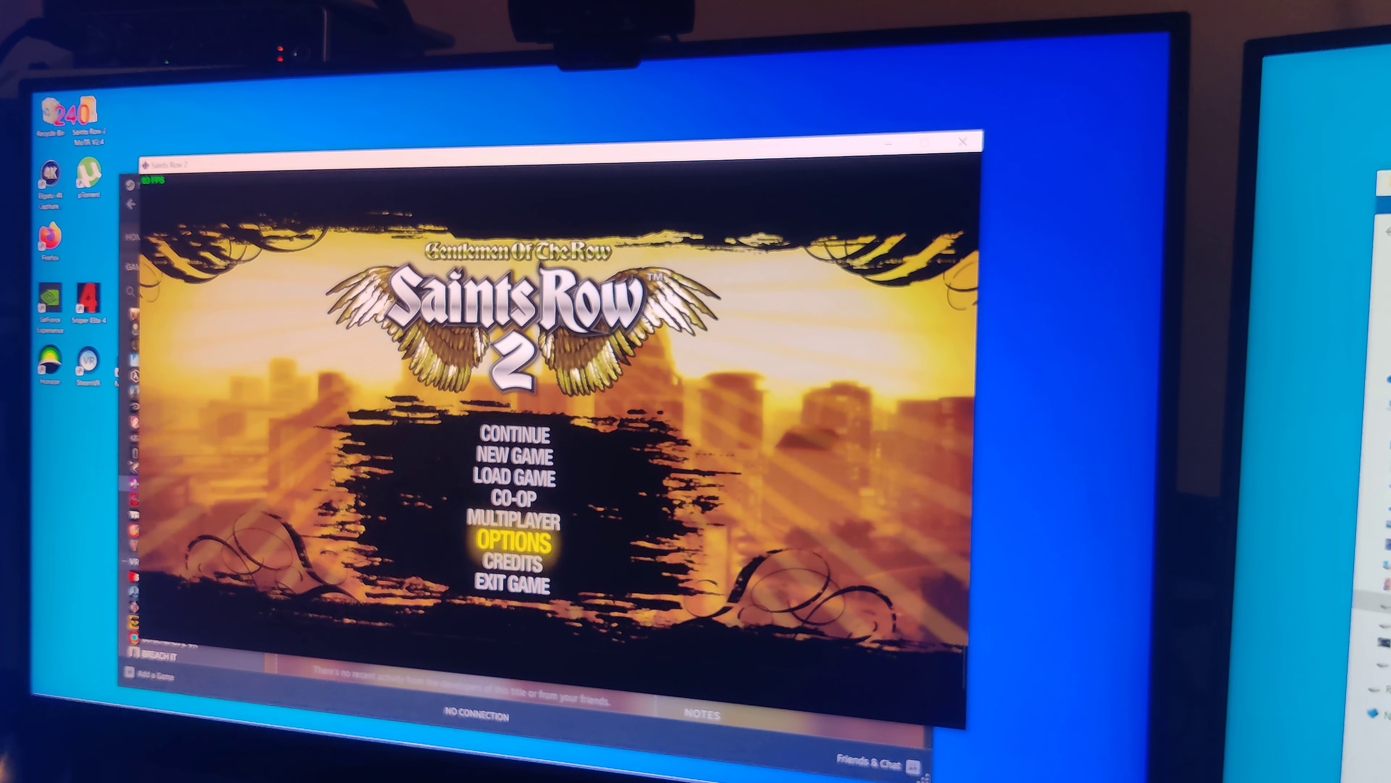
# Keep Display at 1920x1080 with Fullscreen set to No and apply the windowed settings
pyautogui.click(518, 539)
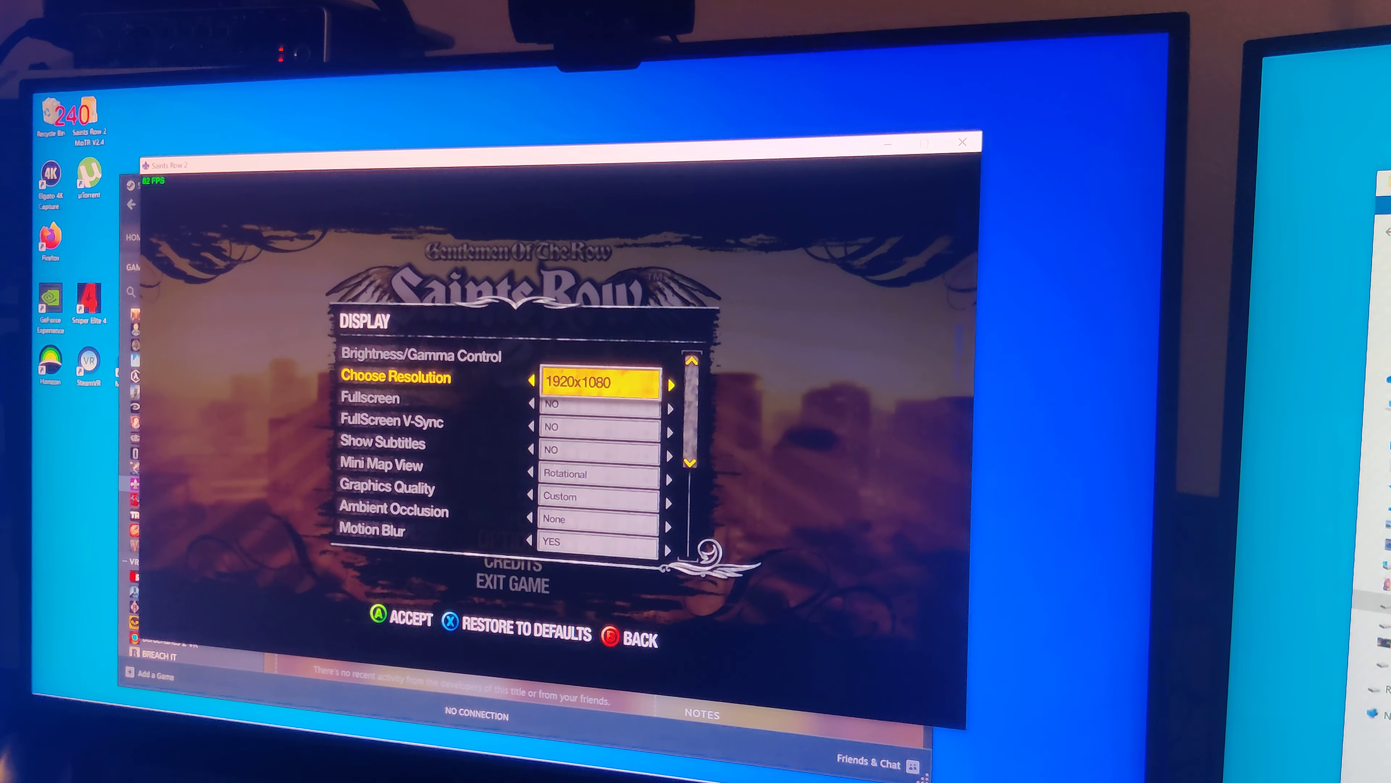
pyautogui.press('down')
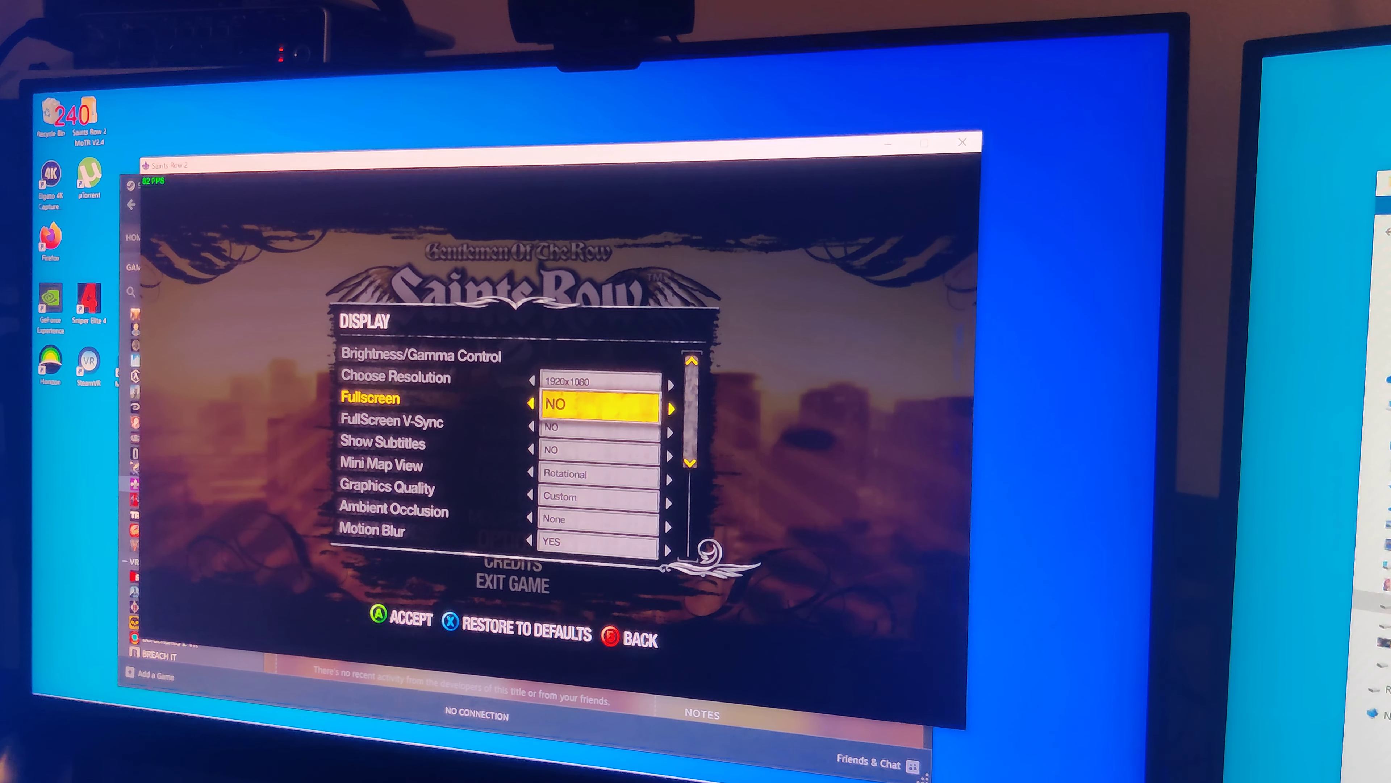
pyautogui.press('Escape')
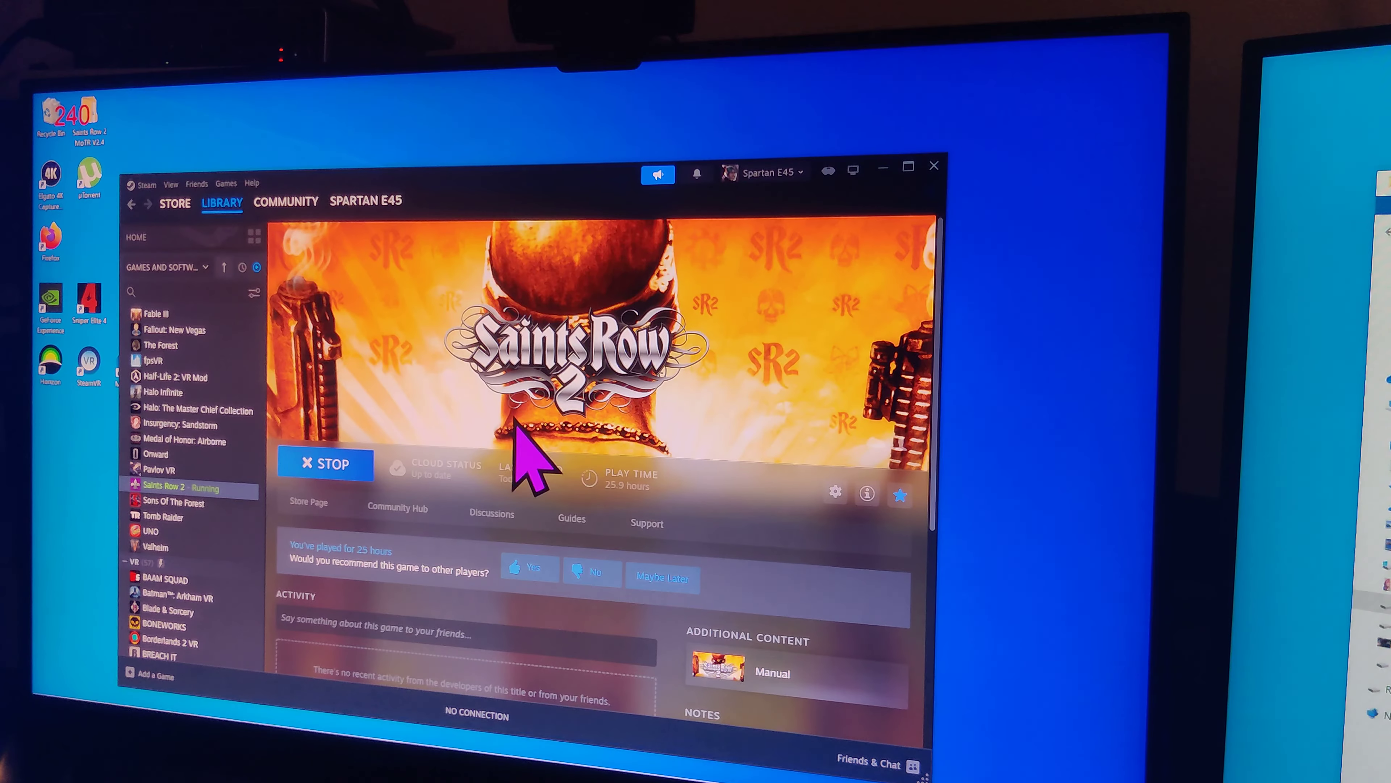
# Browse Local Disk (C:) to the user folder with hidden items shown and enter AppData
pyautogui.click(325, 463)
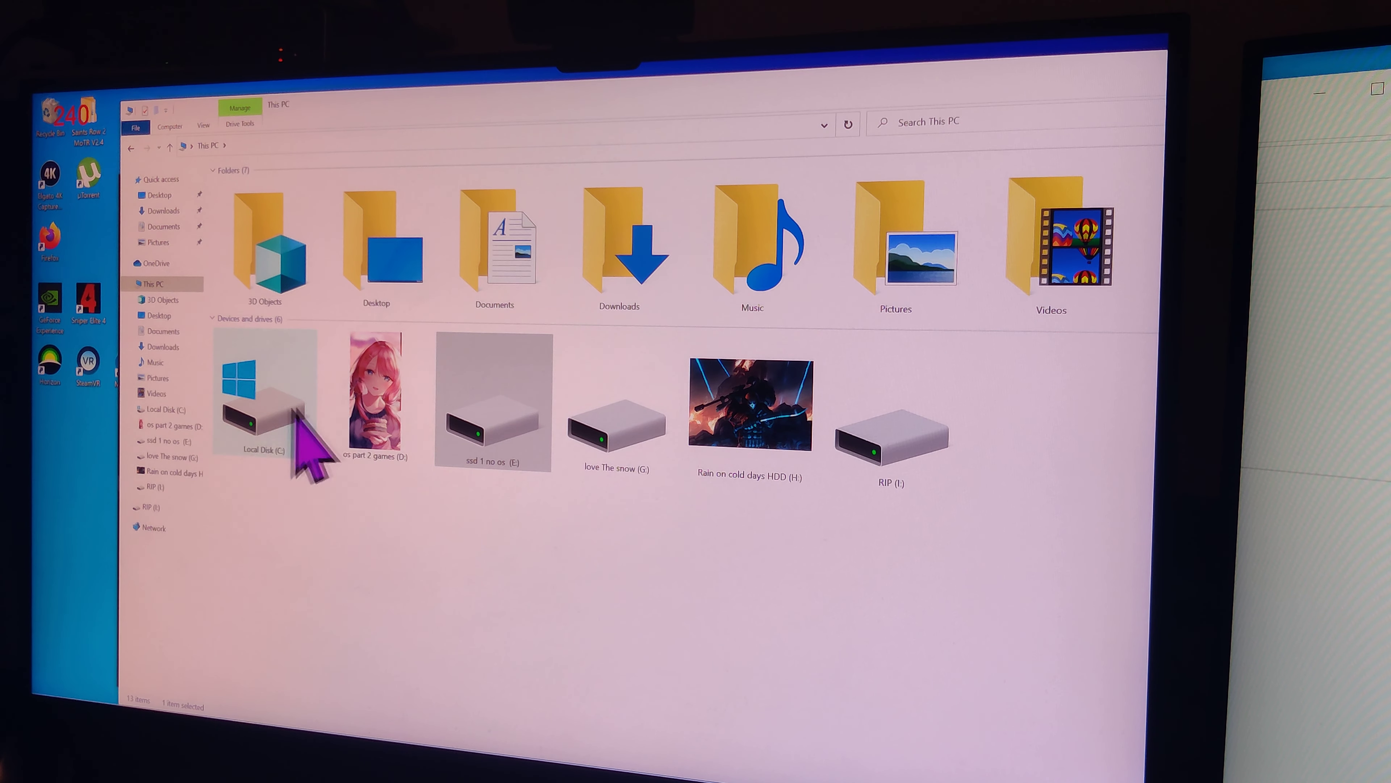
pyautogui.doubleClick(264, 391)
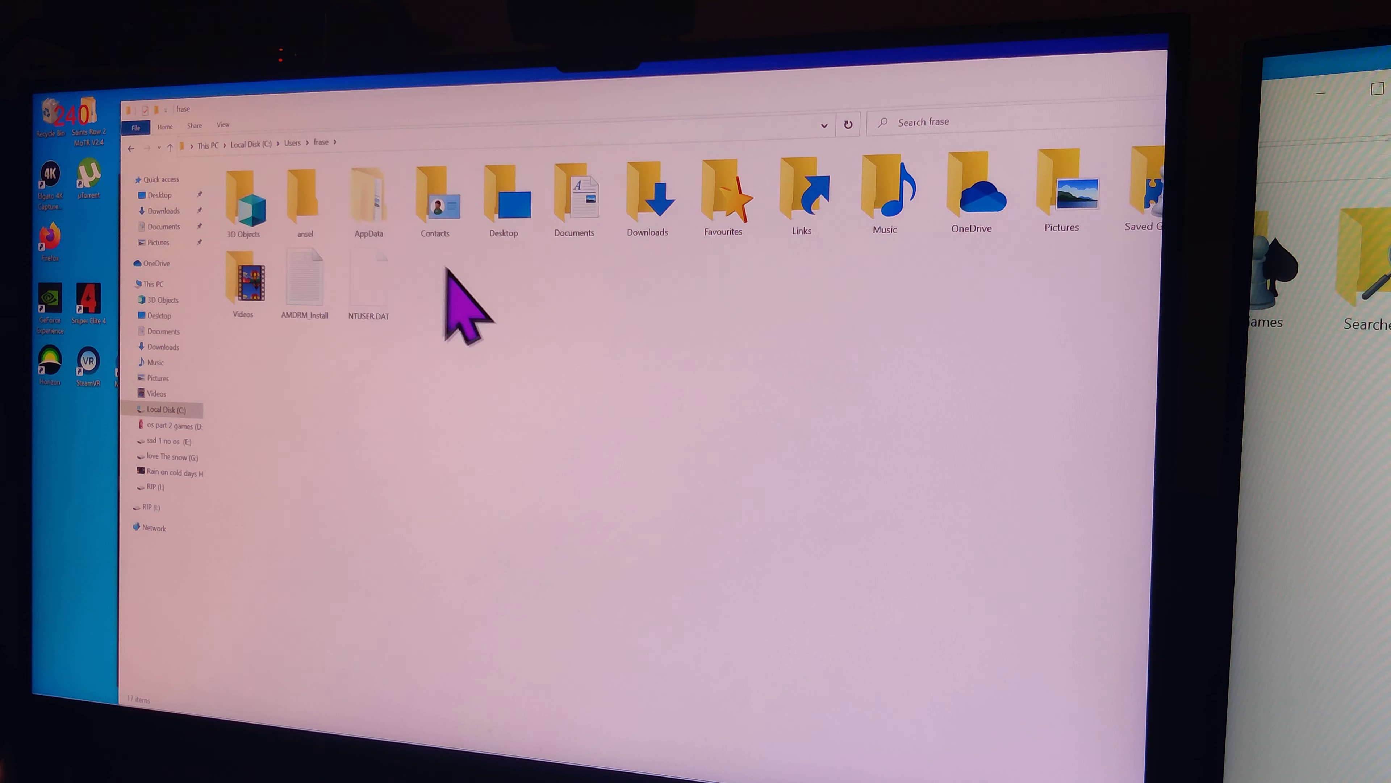
pyautogui.click(223, 124)
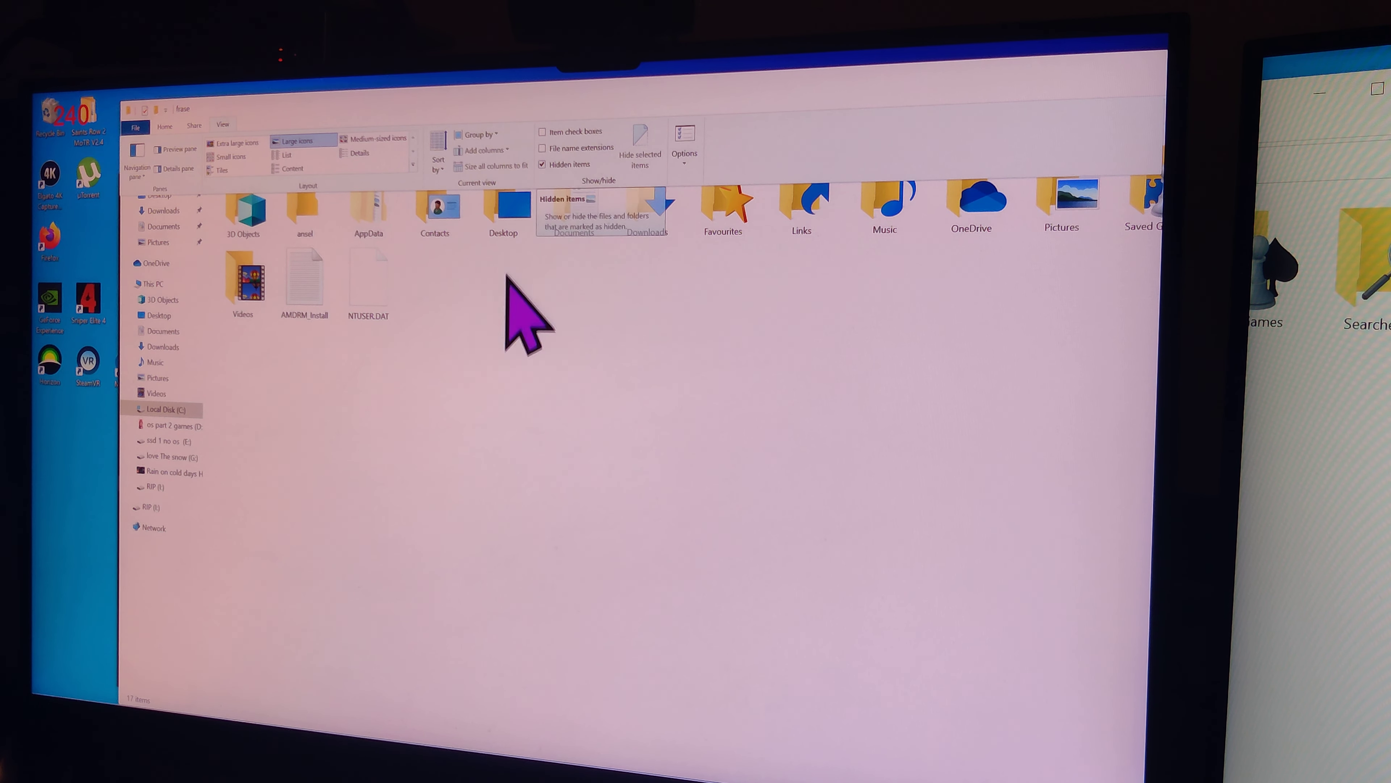
pyautogui.doubleClick(367, 208)
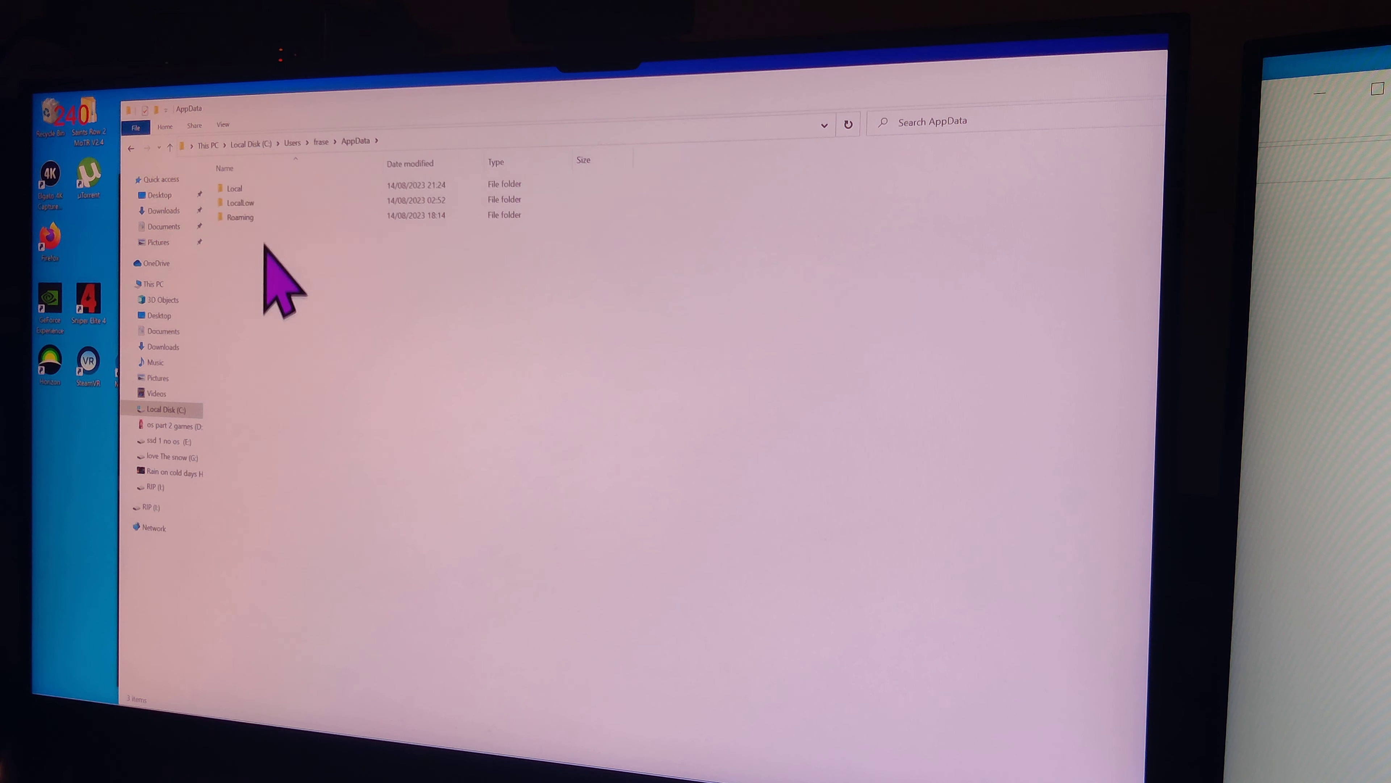
# Reach the Saints Row 2 save folder under Local\THQ and select all its save files
pyautogui.doubleClick(234, 187)
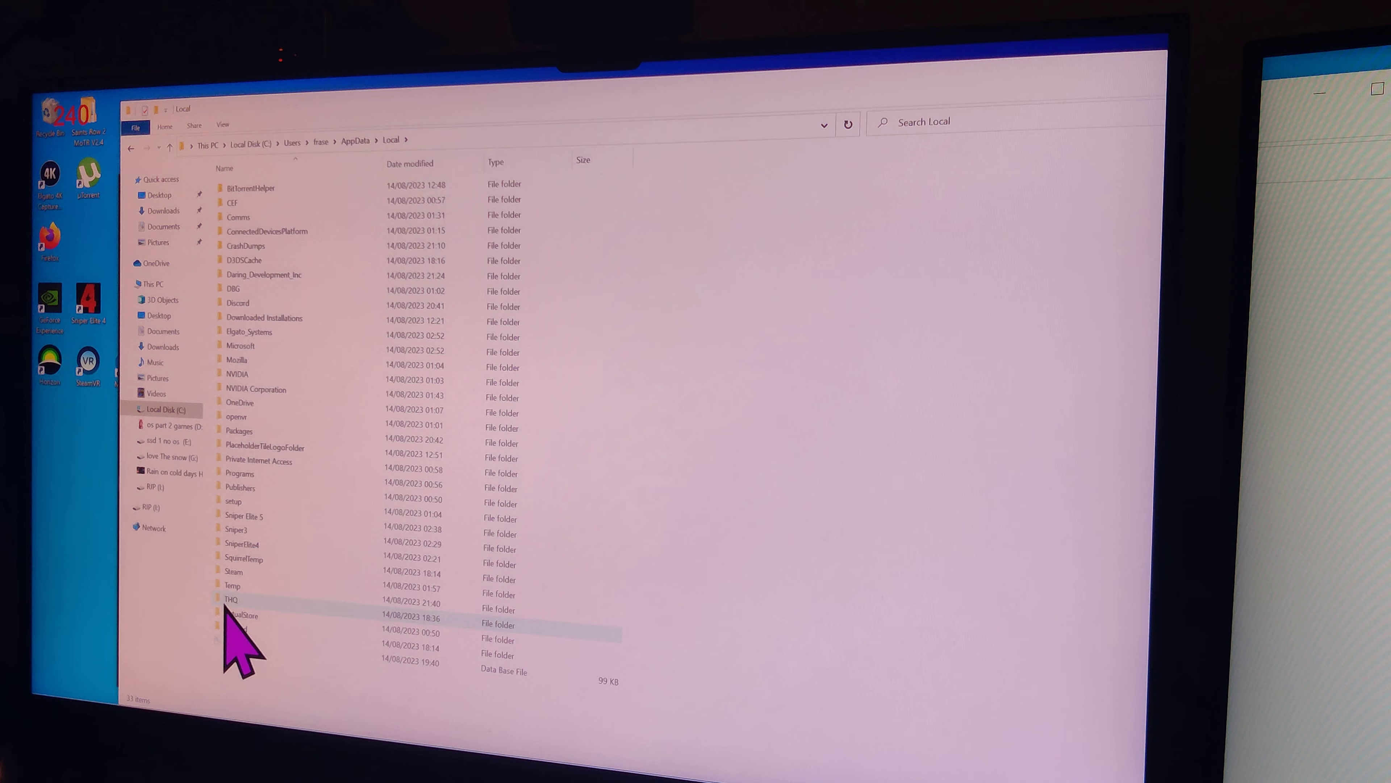
pyautogui.doubleClick(248, 613)
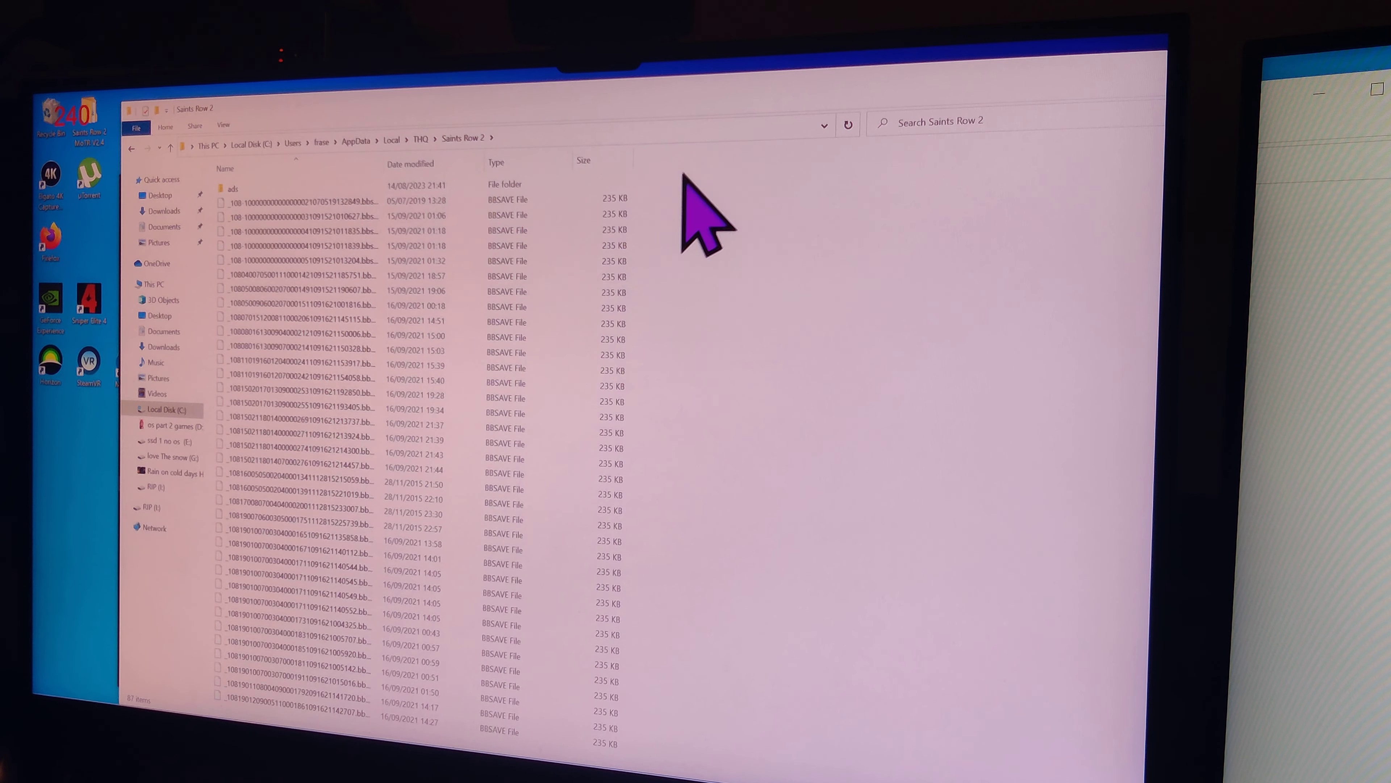
pyautogui.press('ctrl+a')
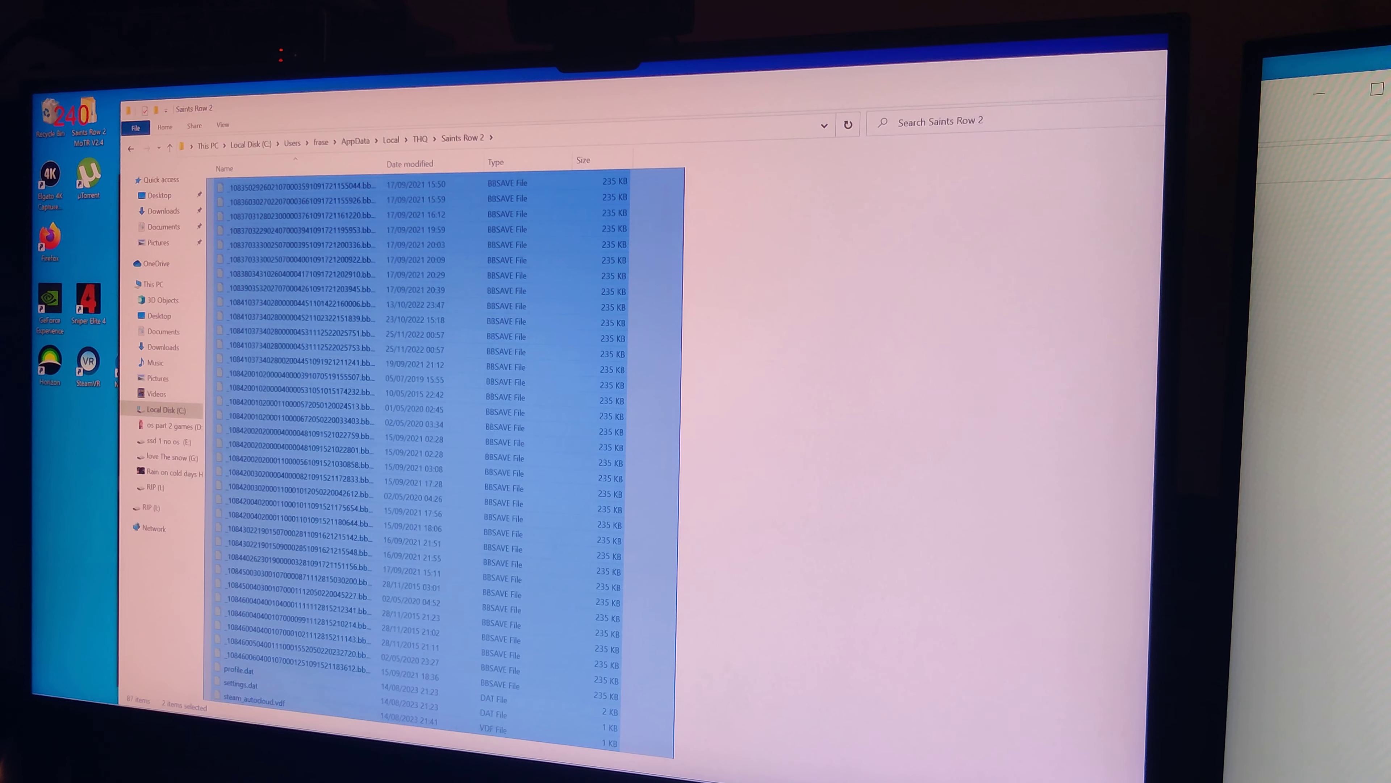
pyautogui.press('ctrl+a')
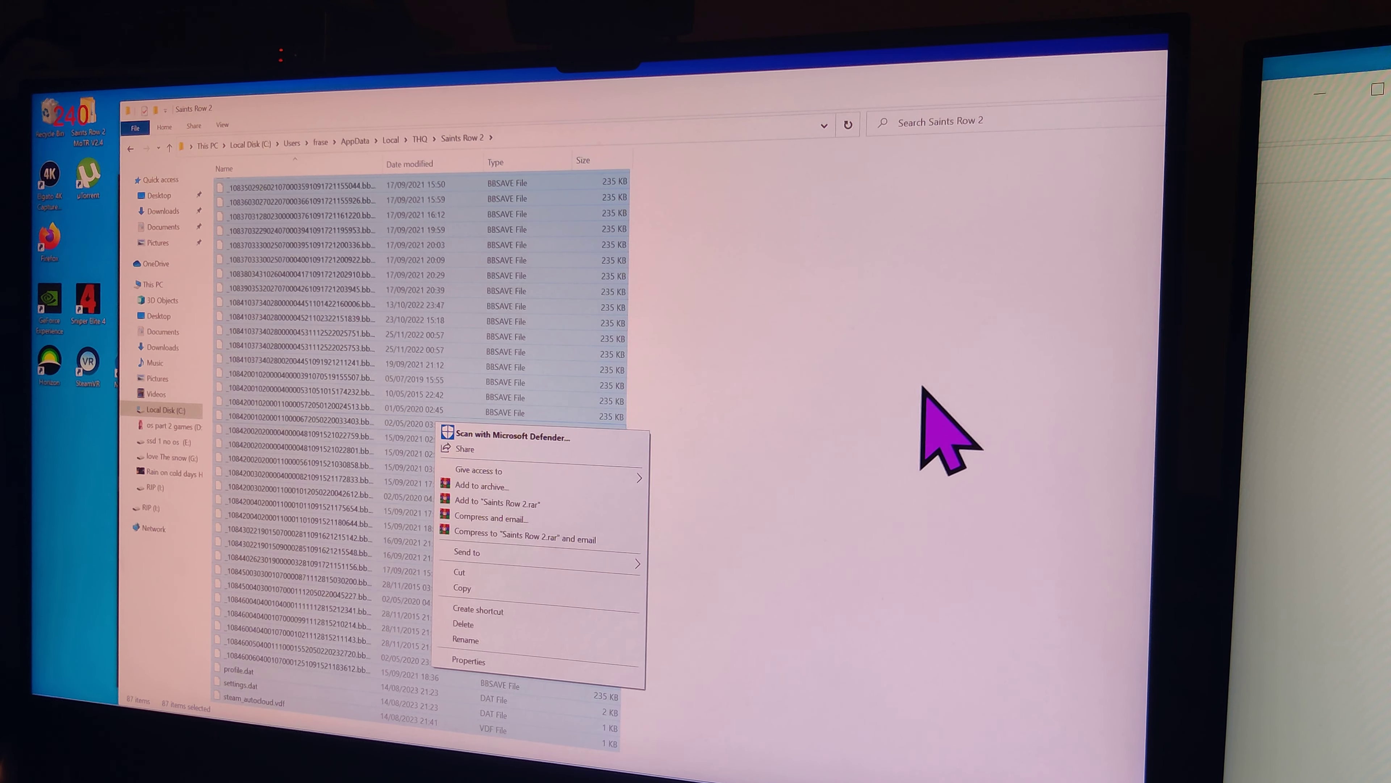
pyautogui.click(941, 418)
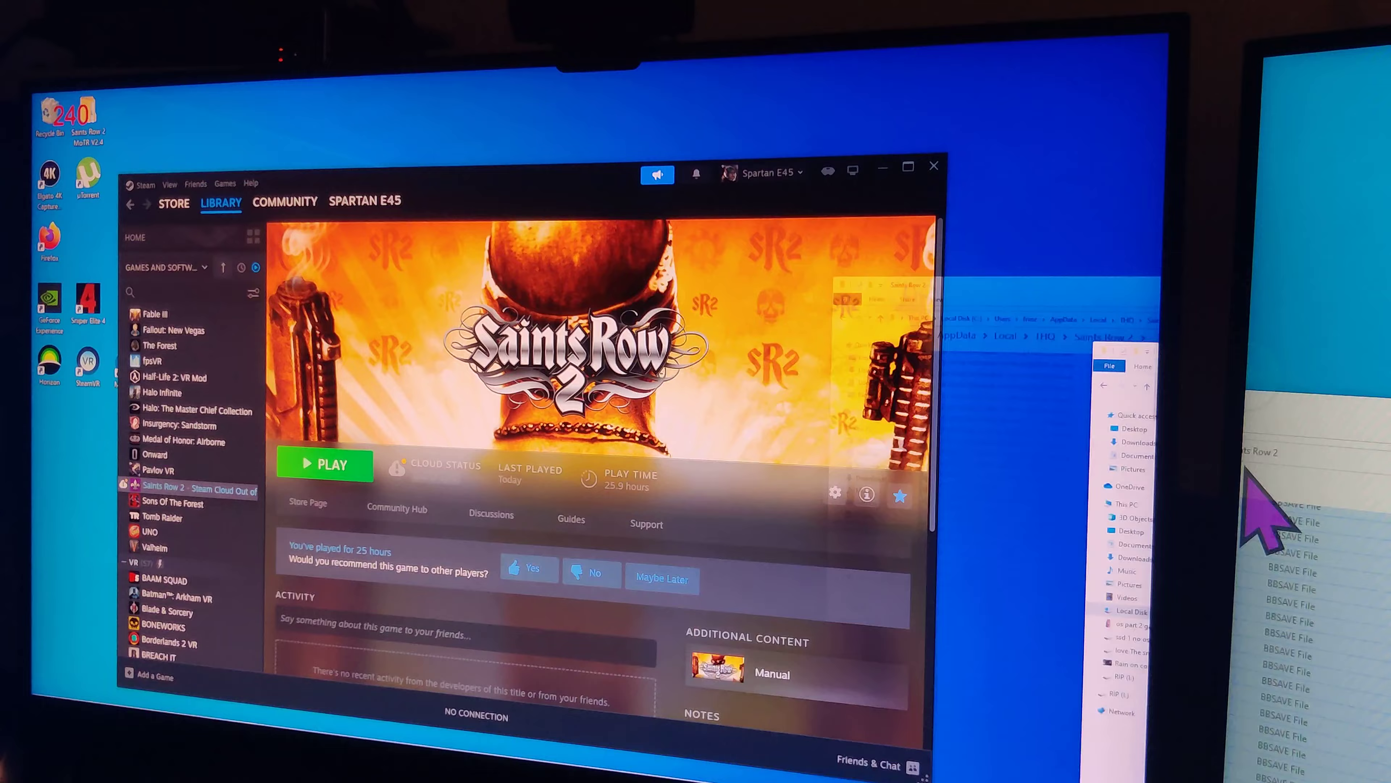
# Enter the Nucleus Co-op content\Saints Row 2 save folder and view the end of its file list
pyautogui.rightClick(340, 298)
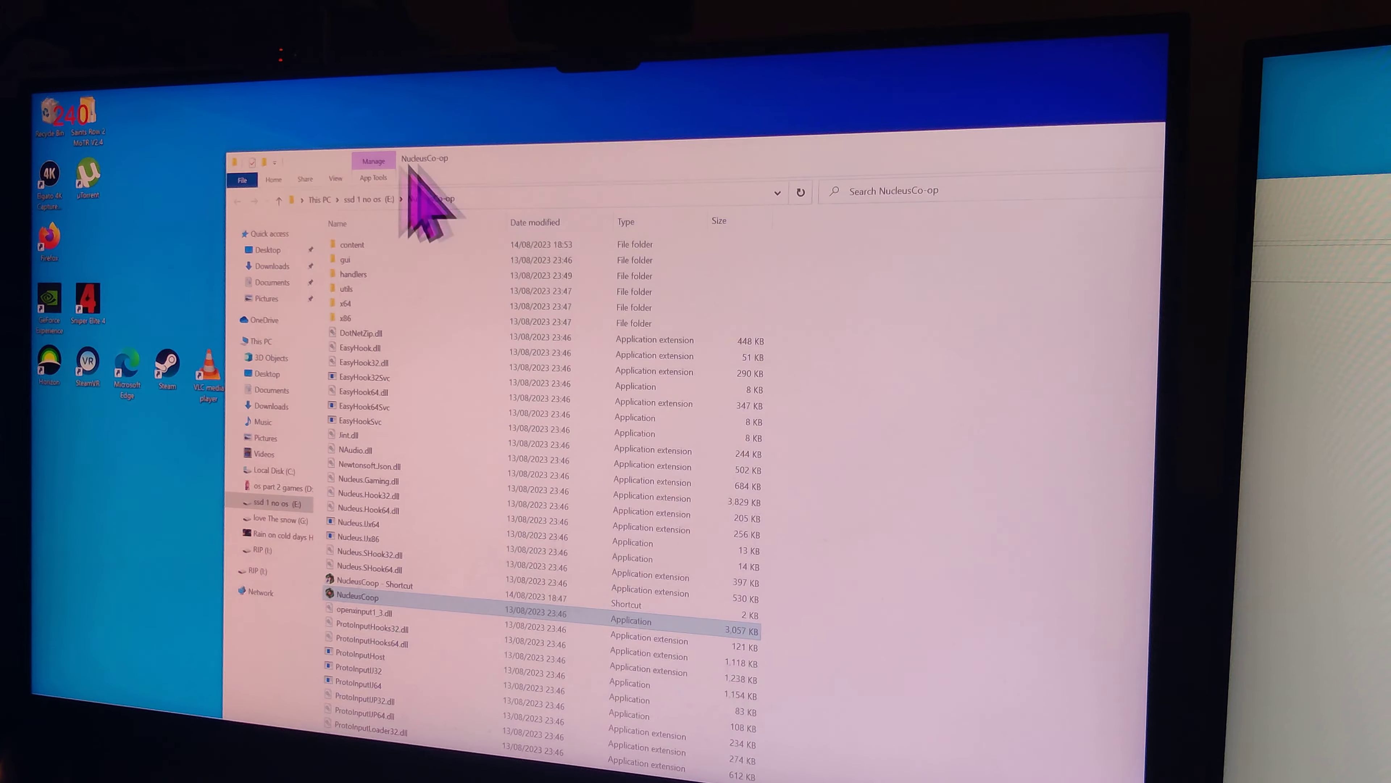
pyautogui.doubleClick(351, 244)
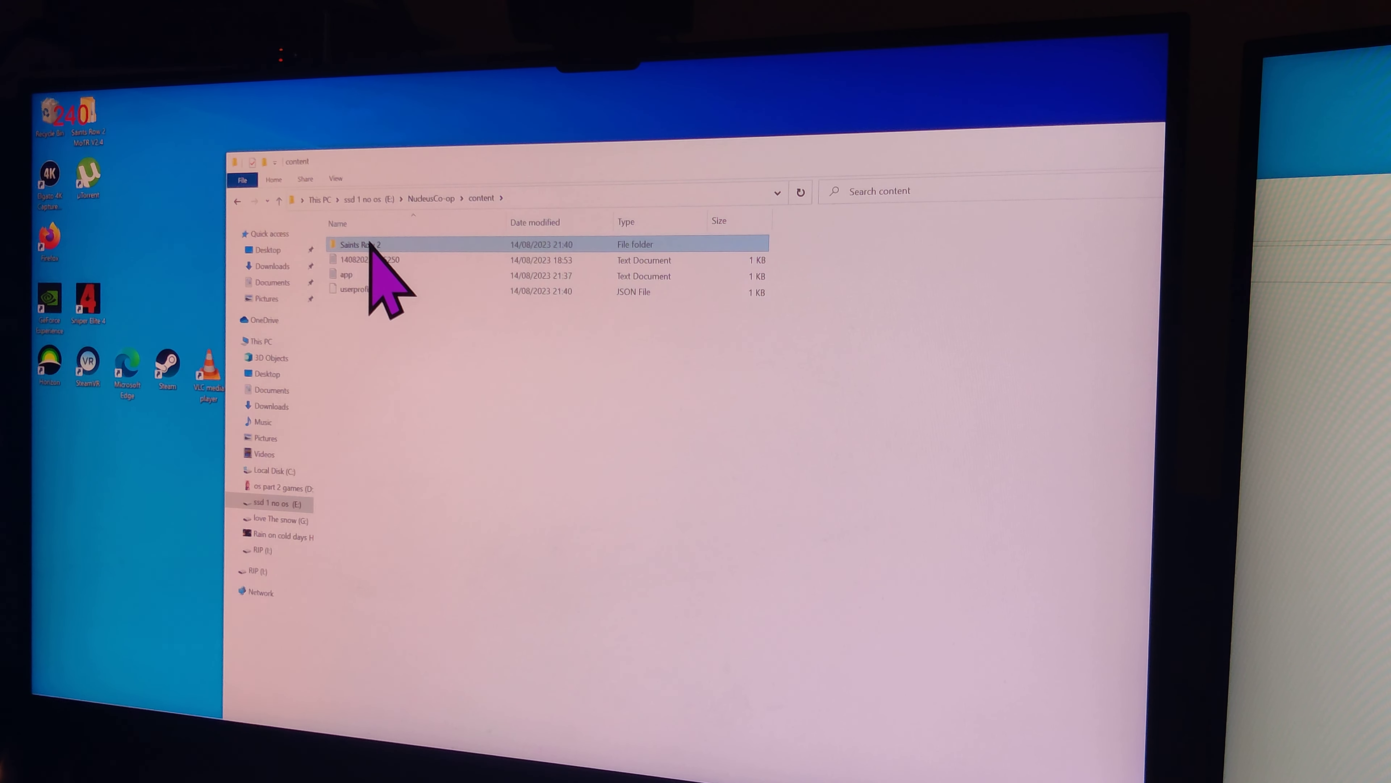
pyautogui.doubleClick(359, 244)
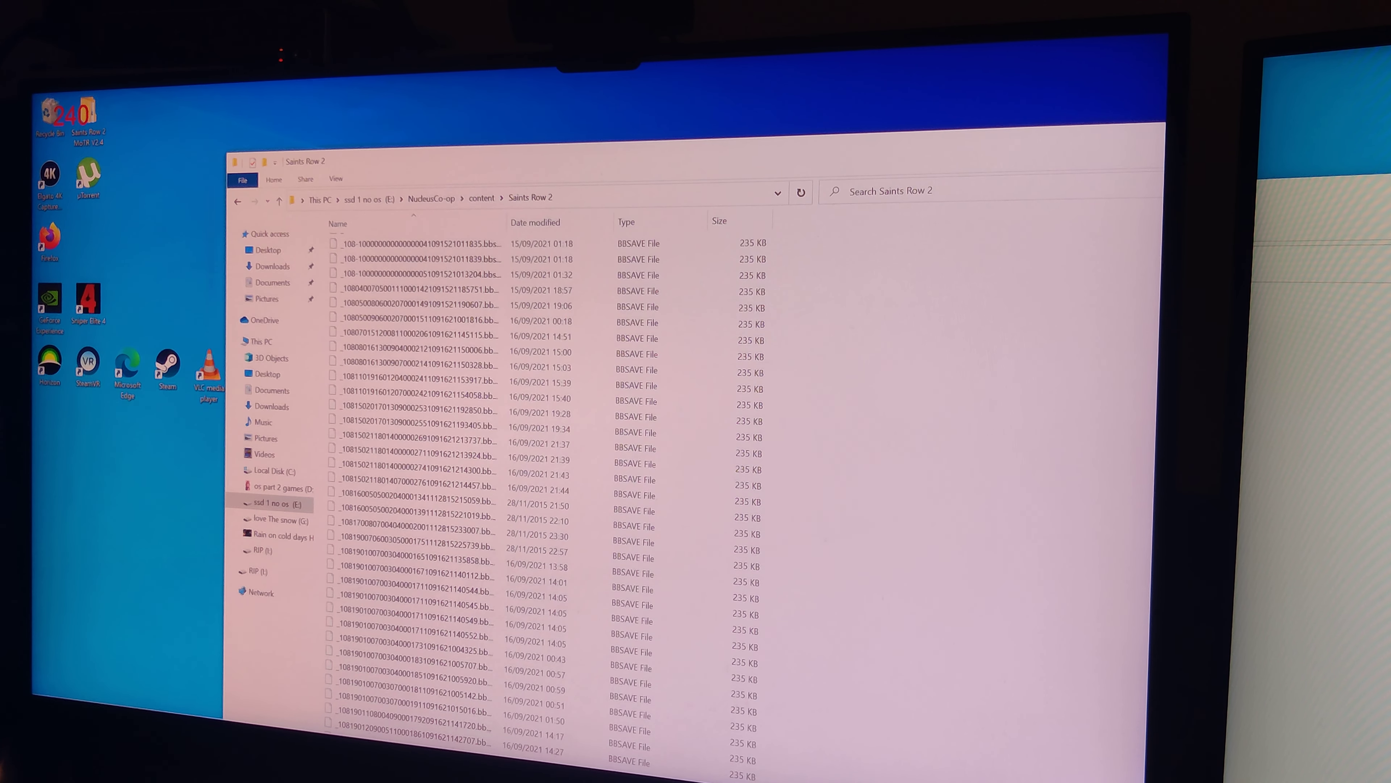
pyautogui.scroll(-3)
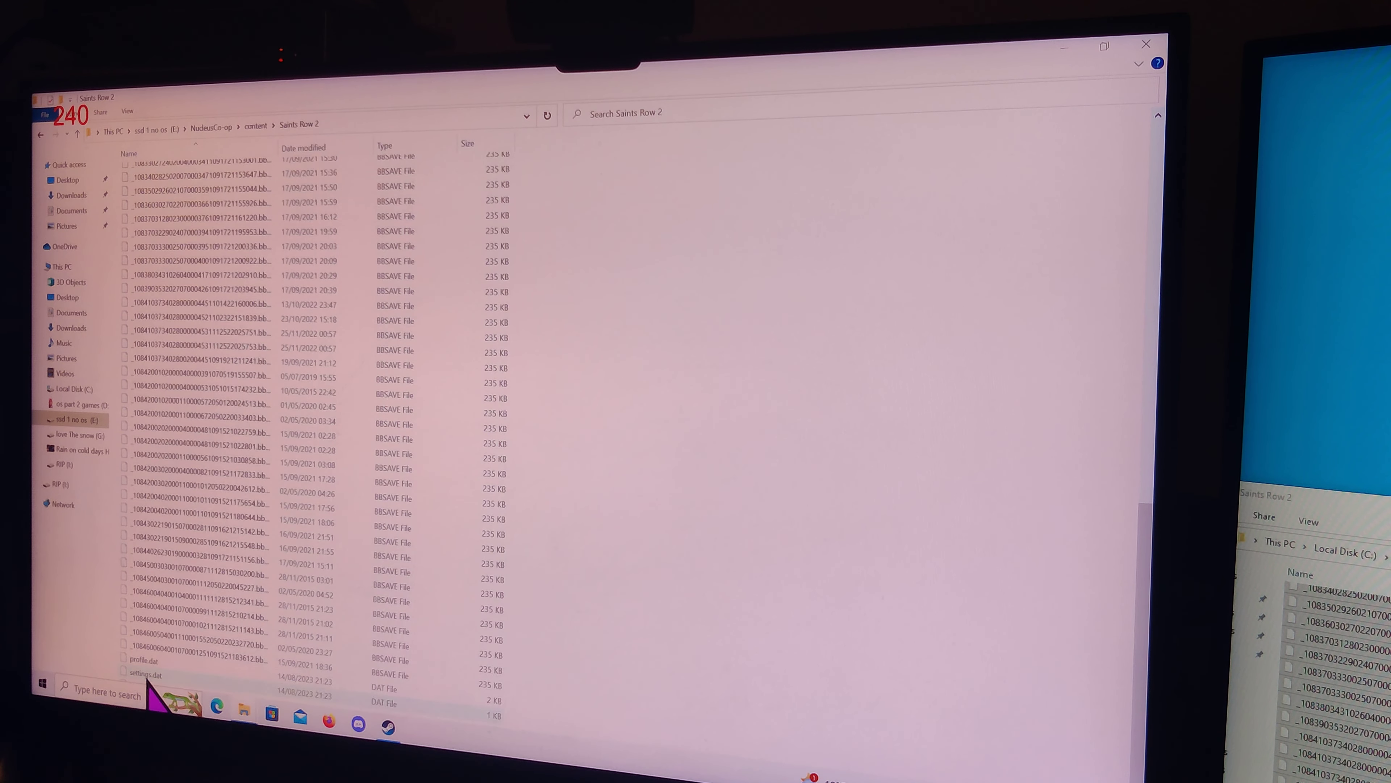
pyautogui.click(157, 679)
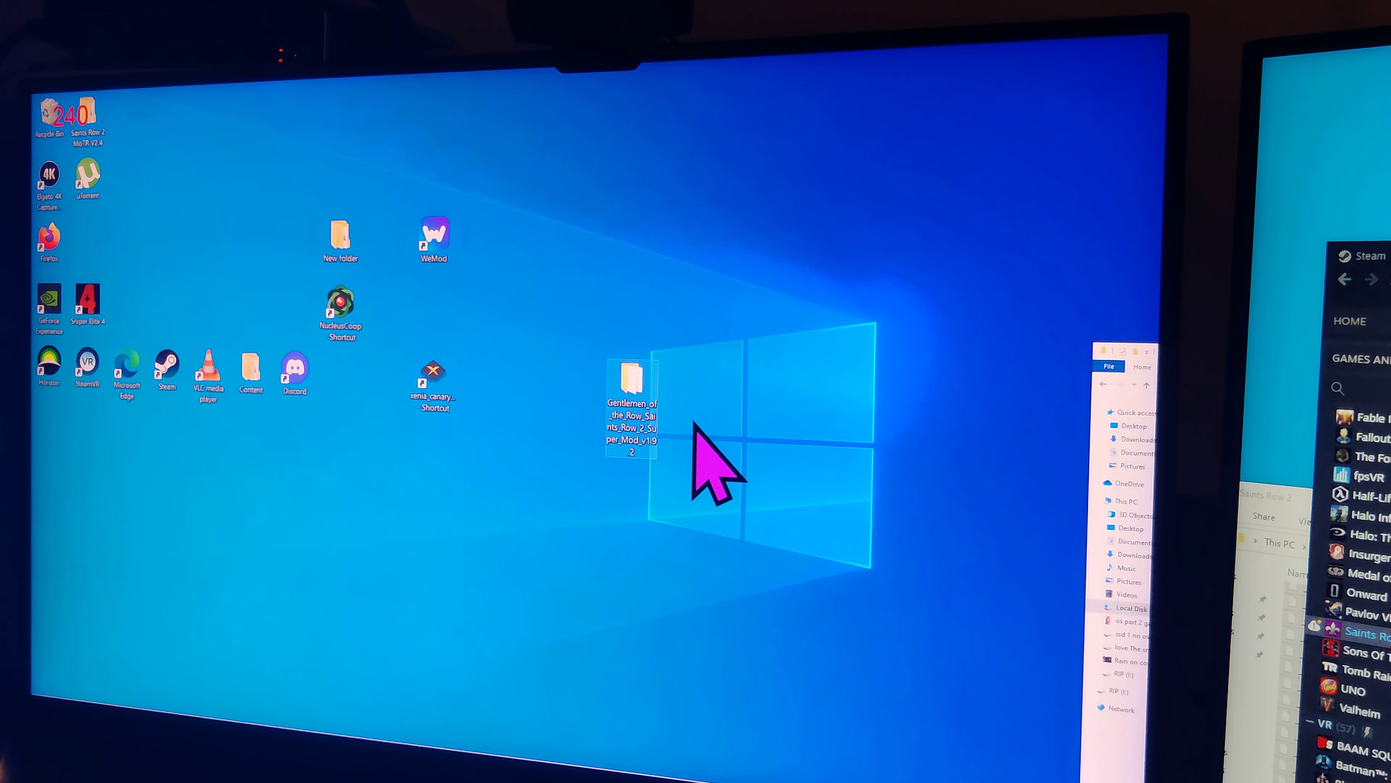
pyautogui.moveTo(630, 399)
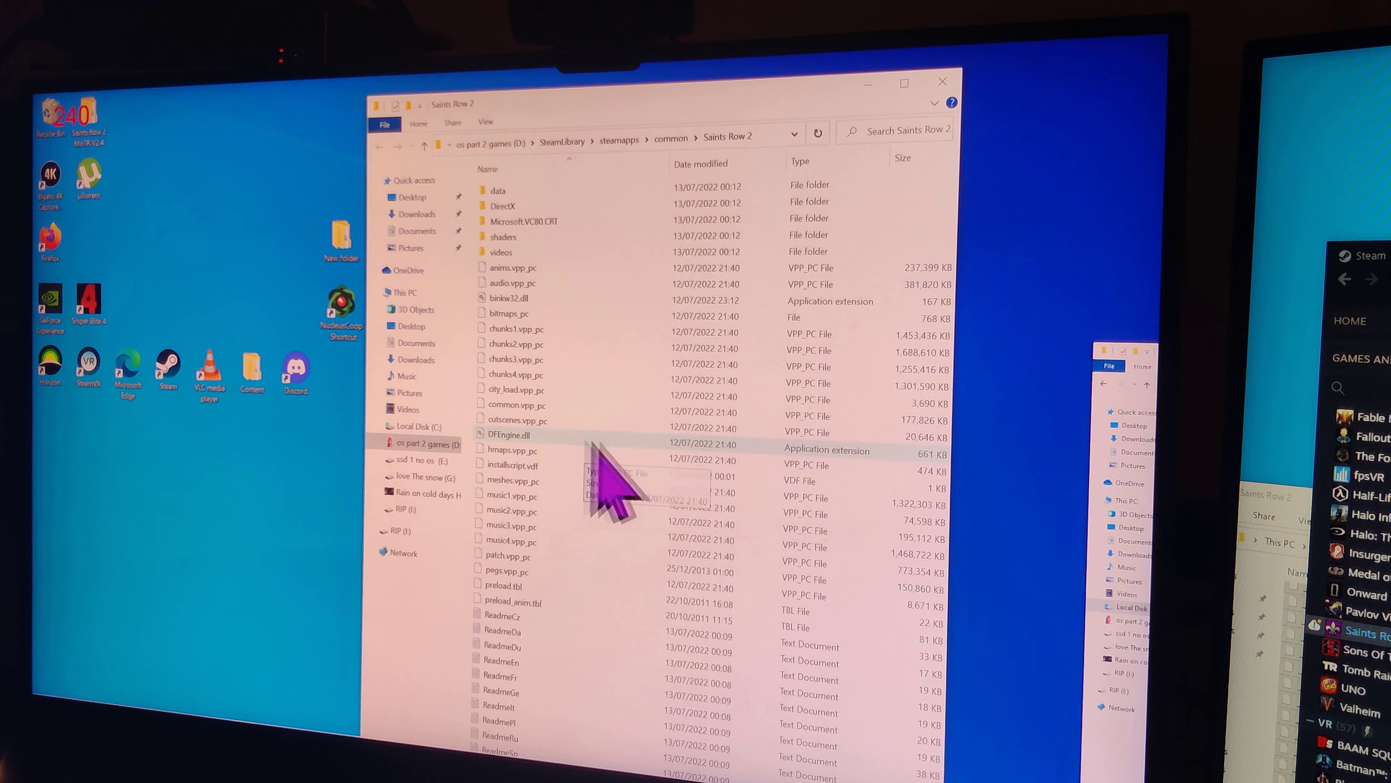
pyautogui.moveTo(519, 555)
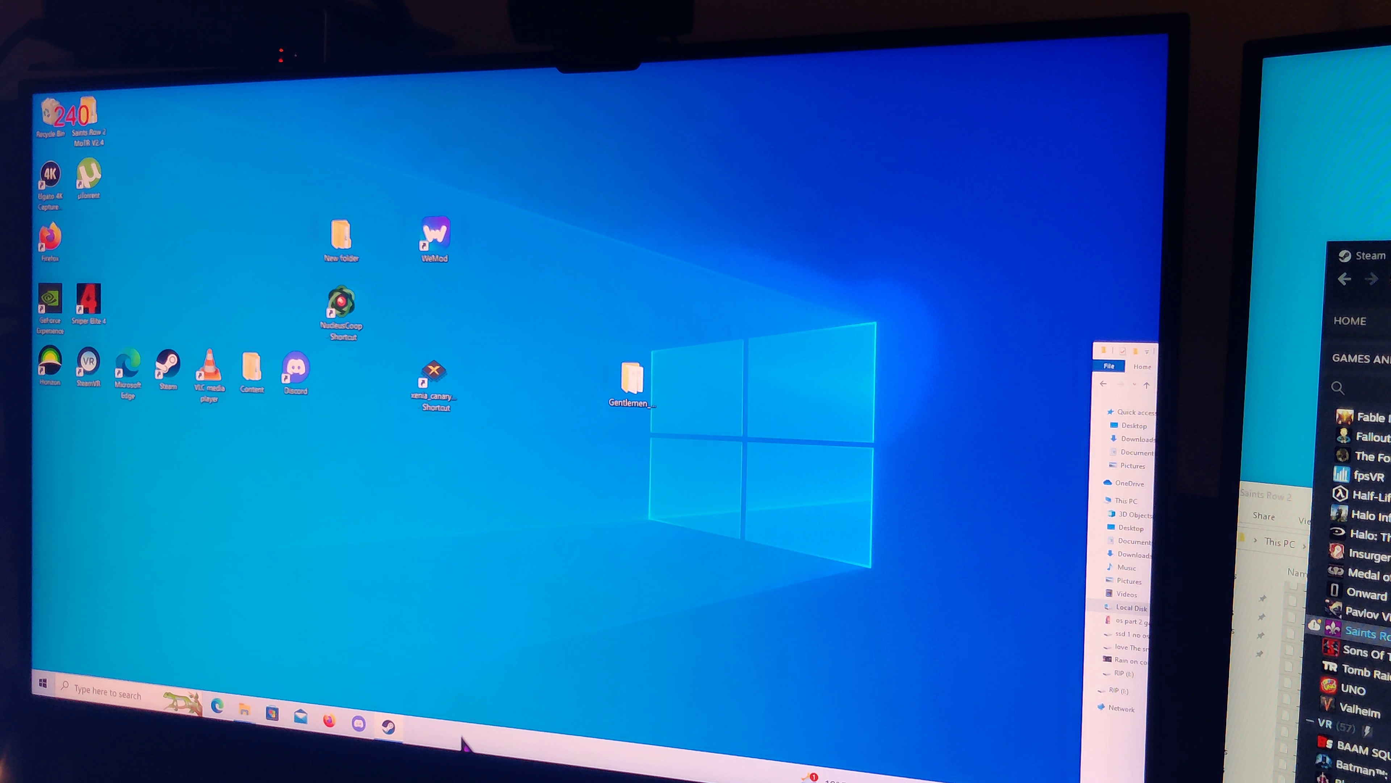
pyautogui.moveTo(418, 692)
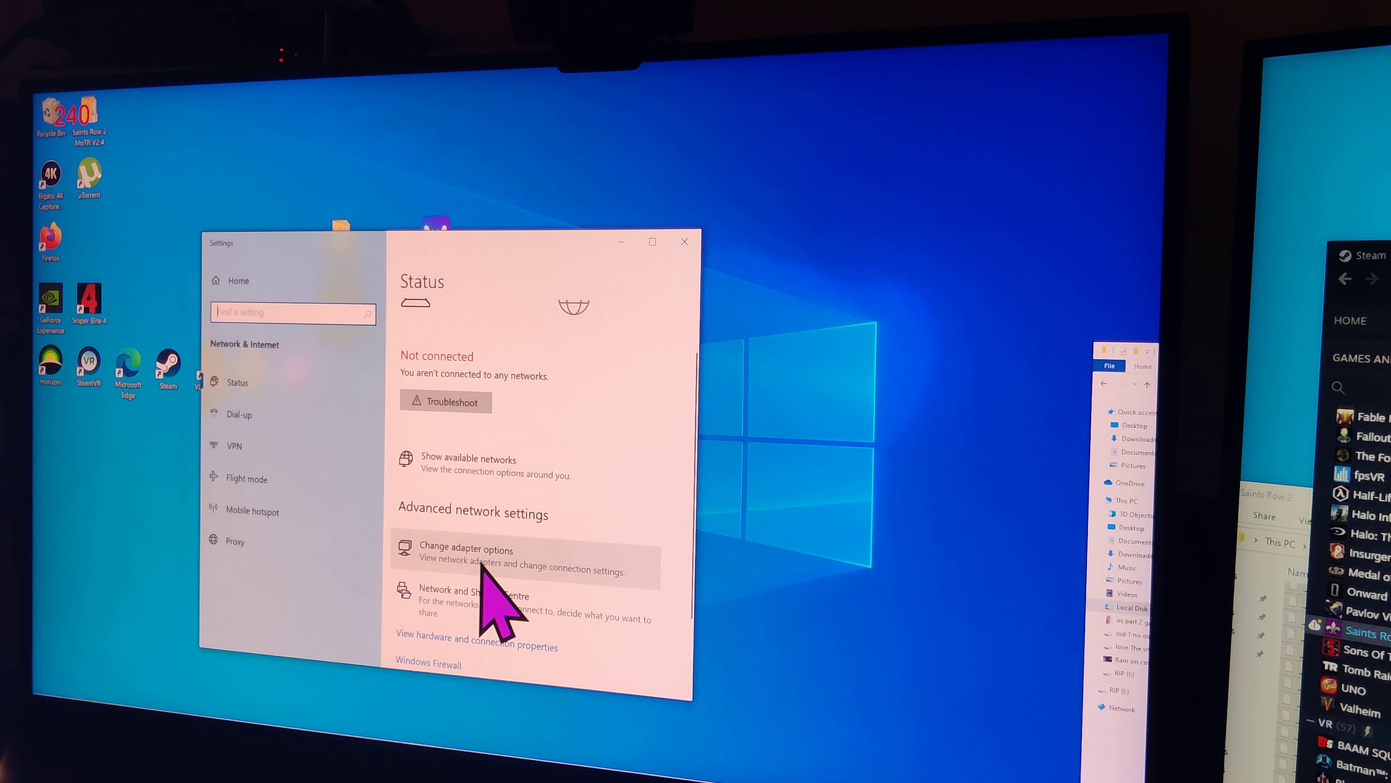
# Check the adapter options show no network connected, then close Windows Settings
pyautogui.click(466, 549)
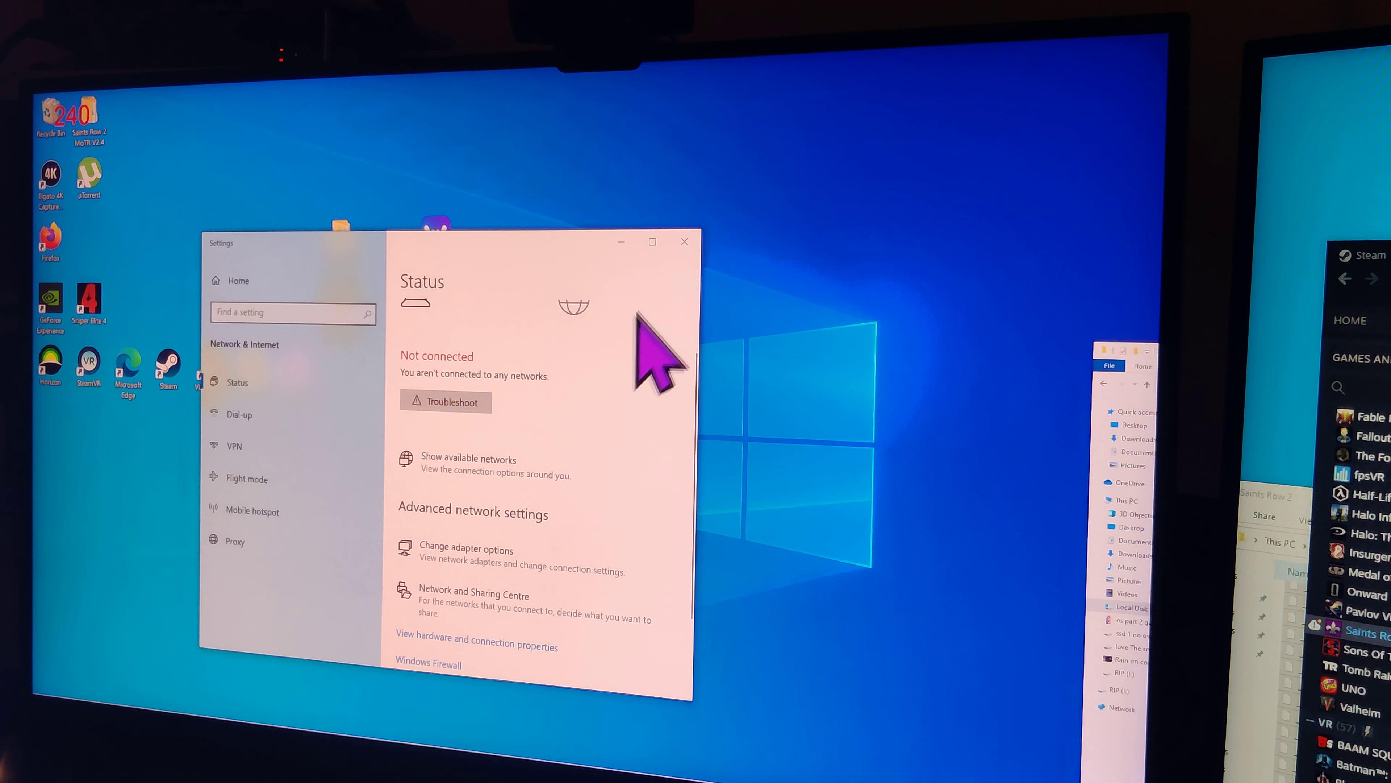
pyautogui.click(684, 241)
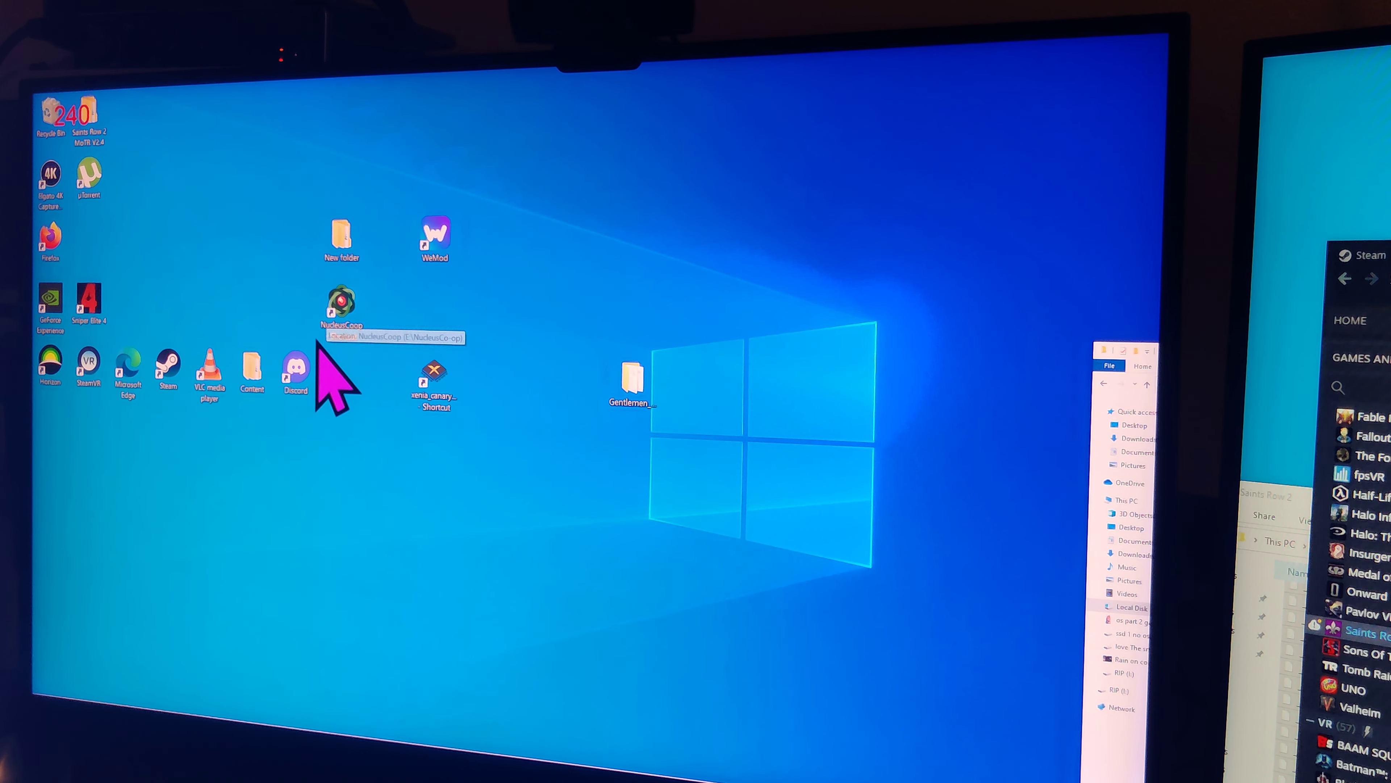
# Launch Nucleus Co-op and save its settings with the Network choice kept on Automatic
pyautogui.doubleClick(340, 302)
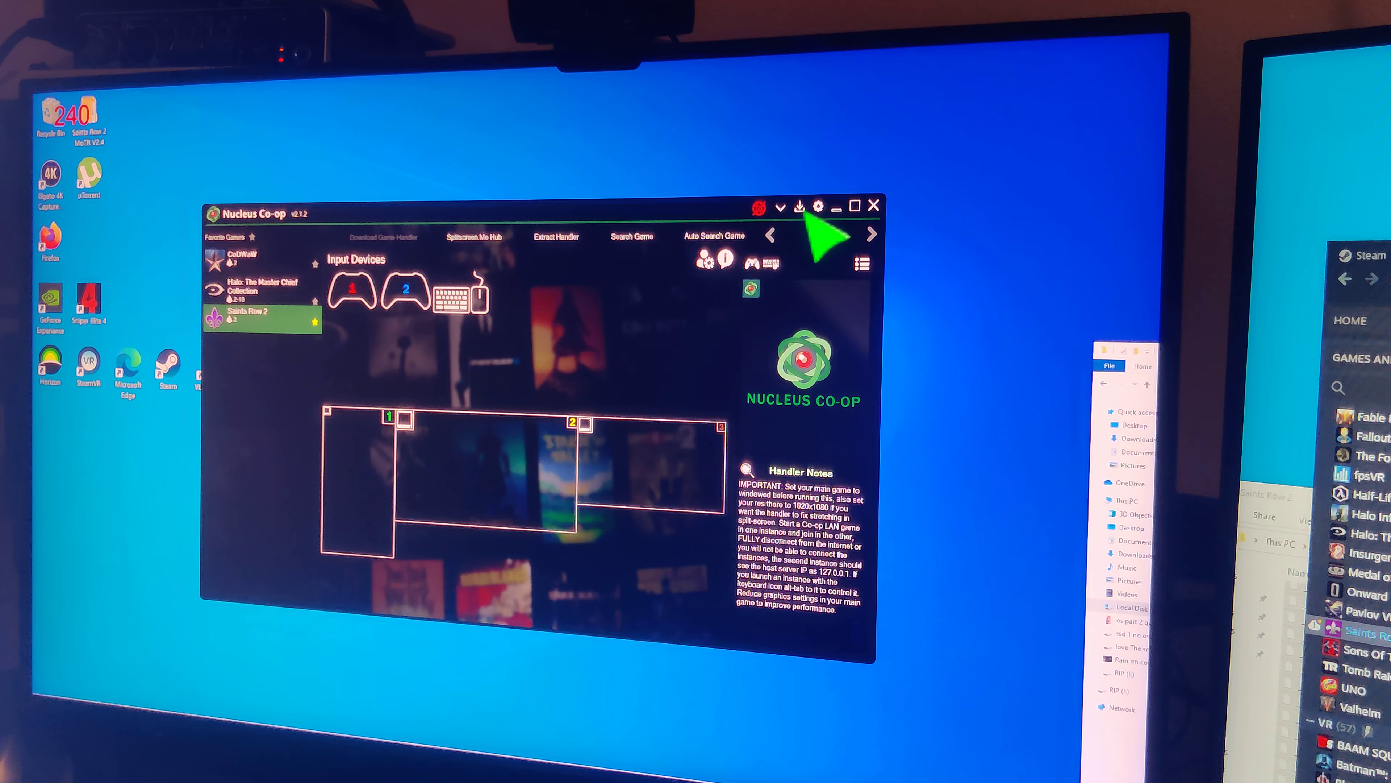
pyautogui.click(818, 206)
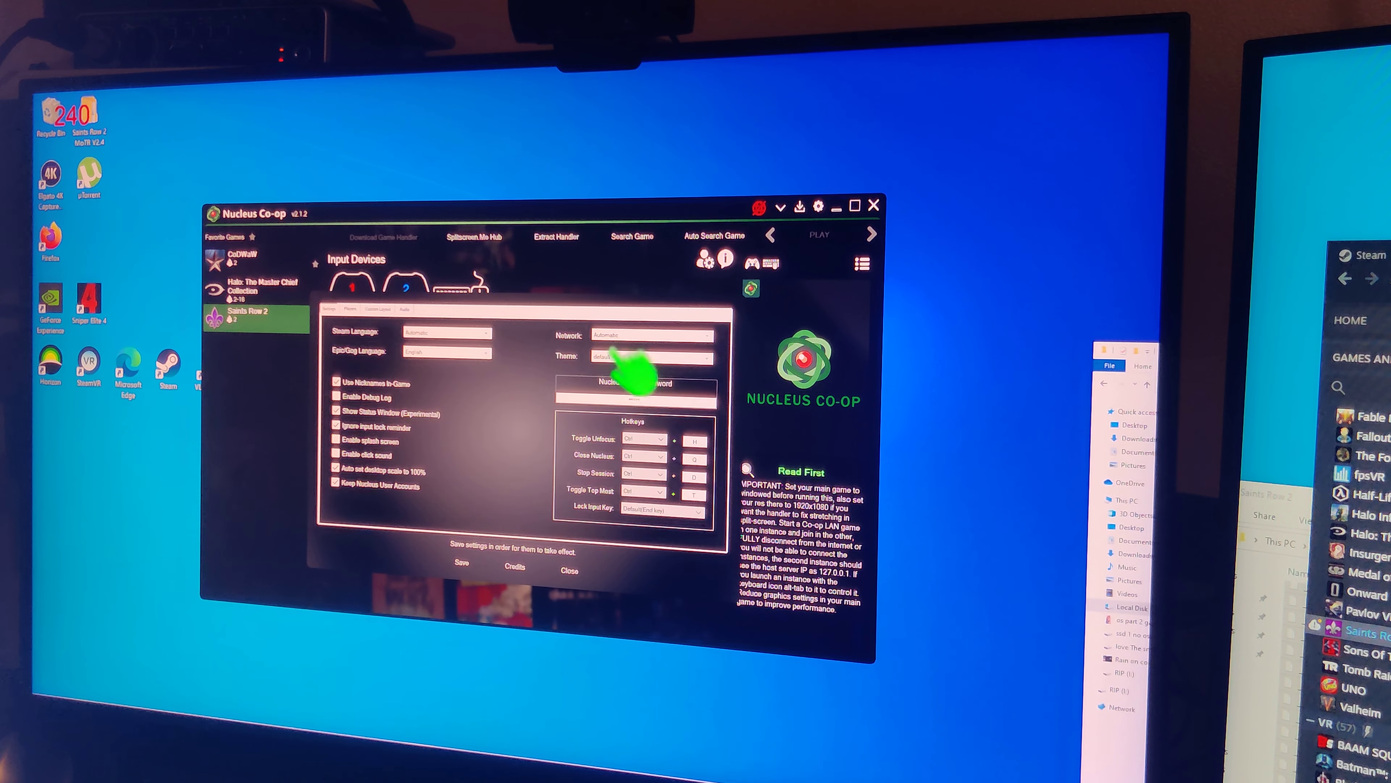
pyautogui.click(652, 335)
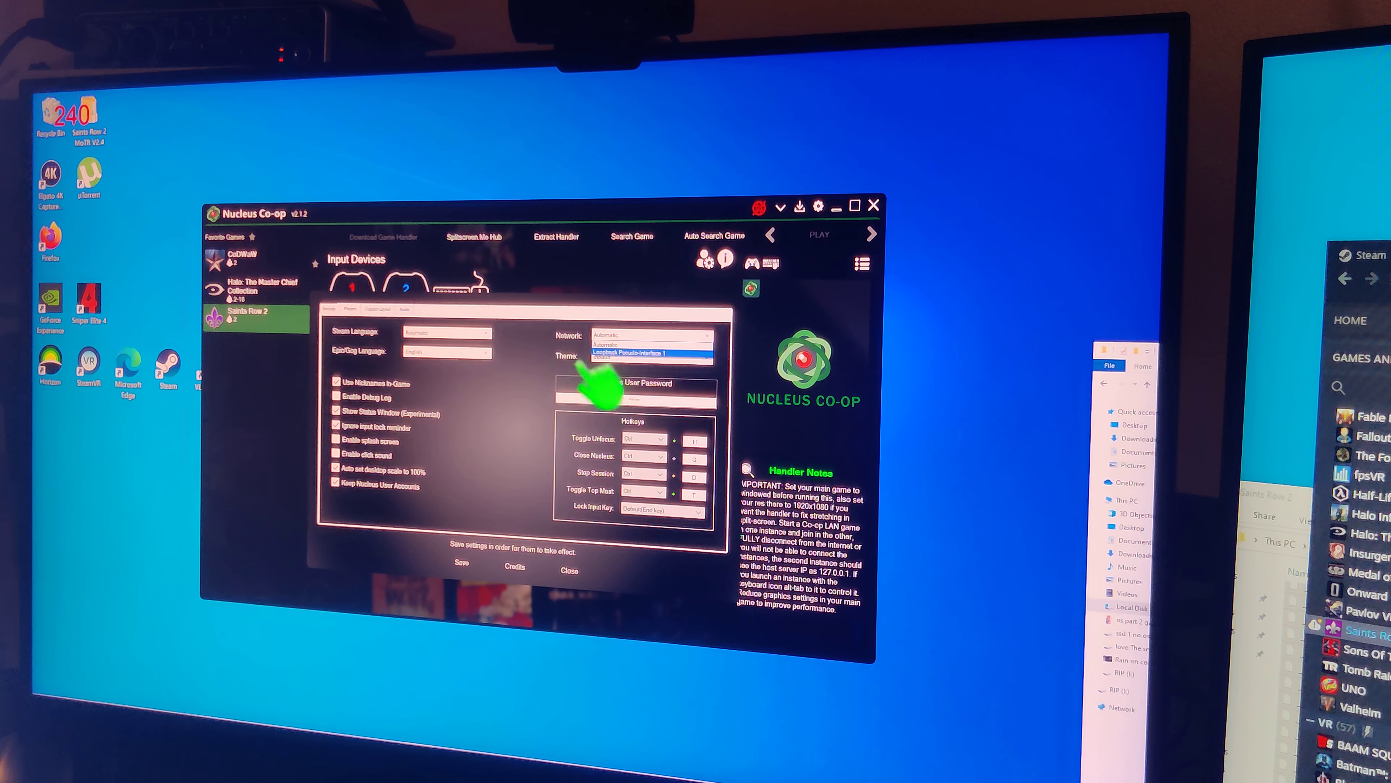
pyautogui.click(651, 335)
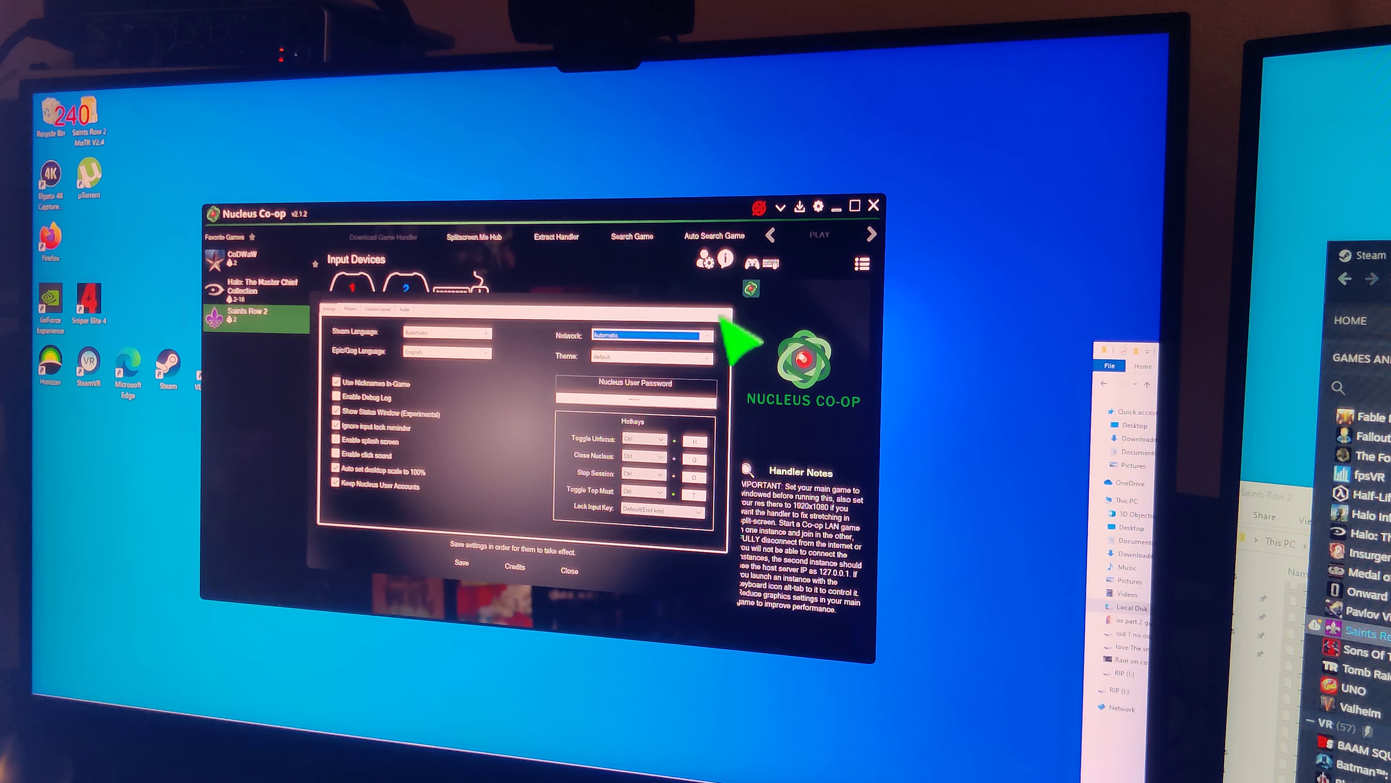
pyautogui.click(570, 570)
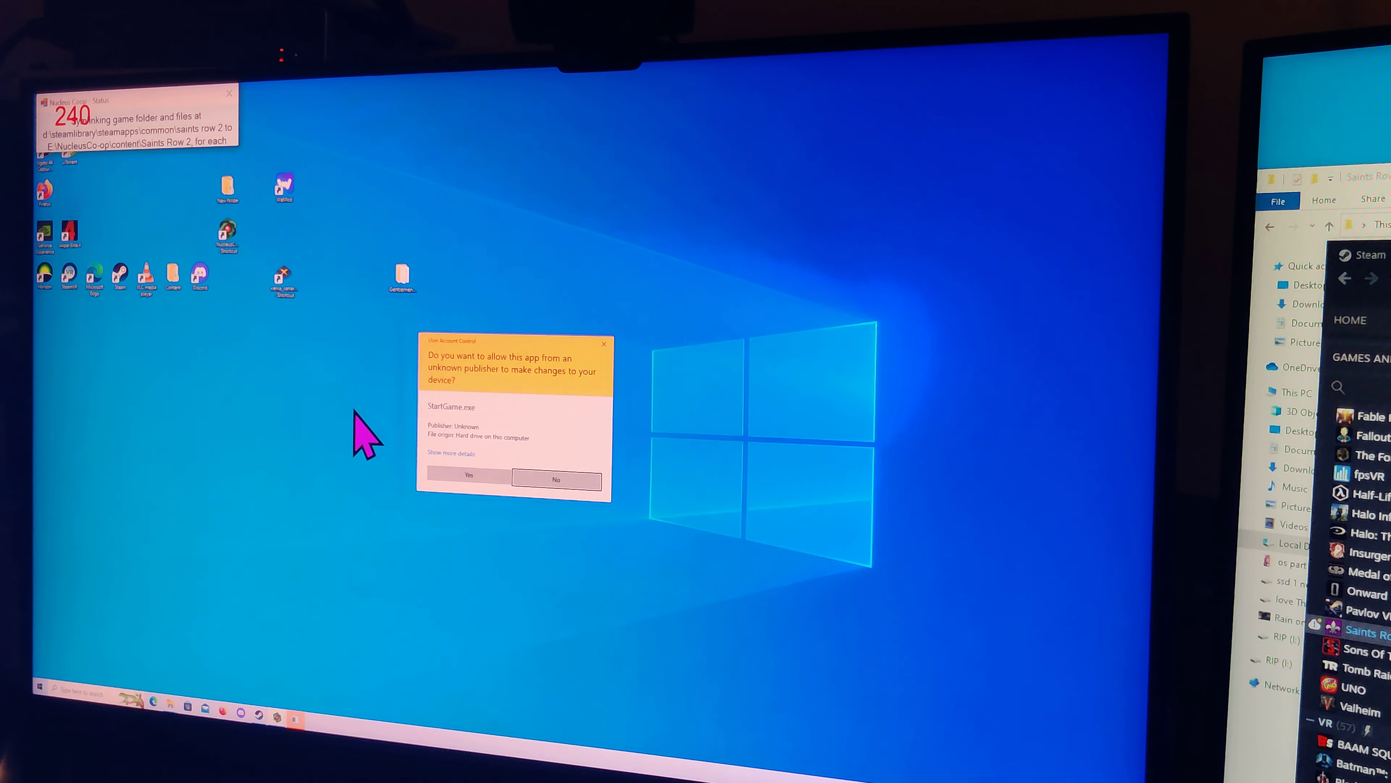
pyautogui.click(467, 476)
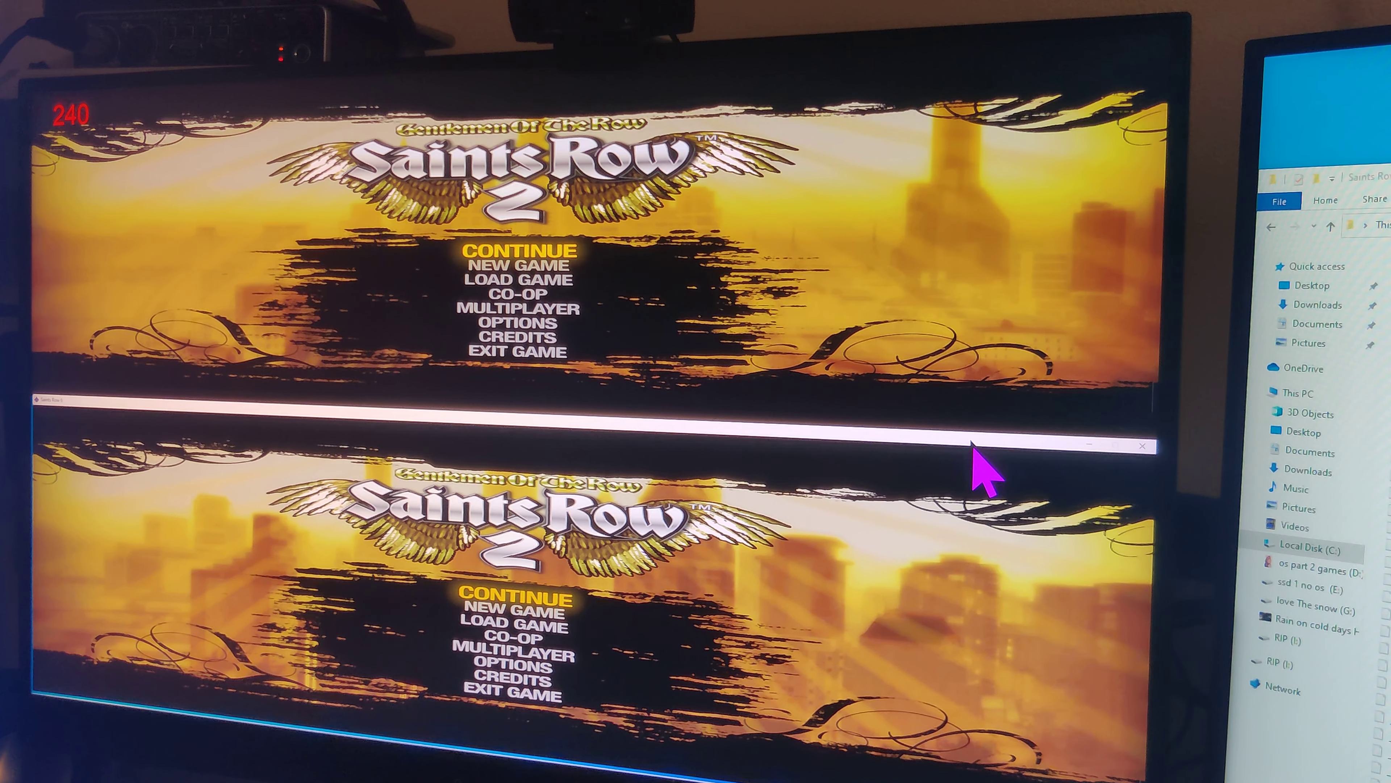
pyautogui.moveTo(874, 453)
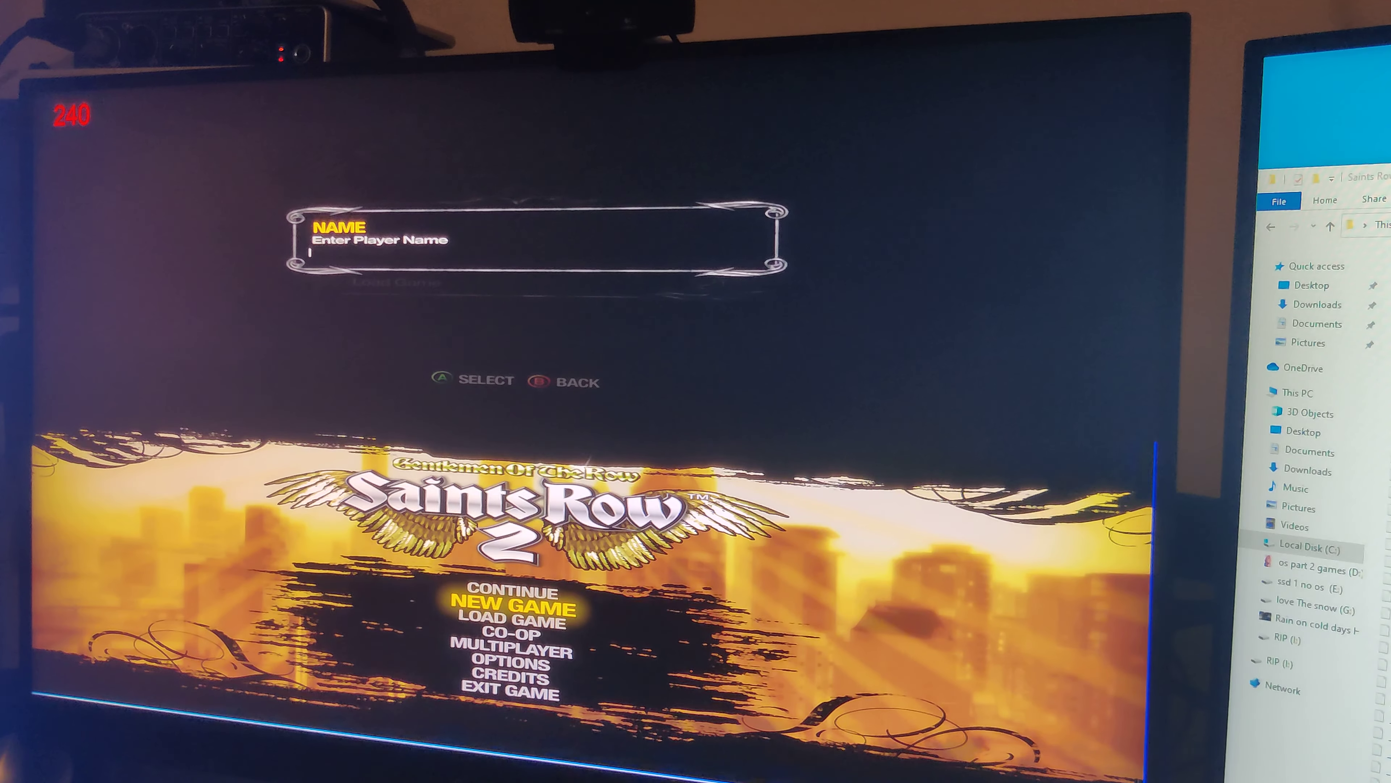
# Switch from the top window's player-name prompt to the other game window
pyautogui.press('alt+tab')
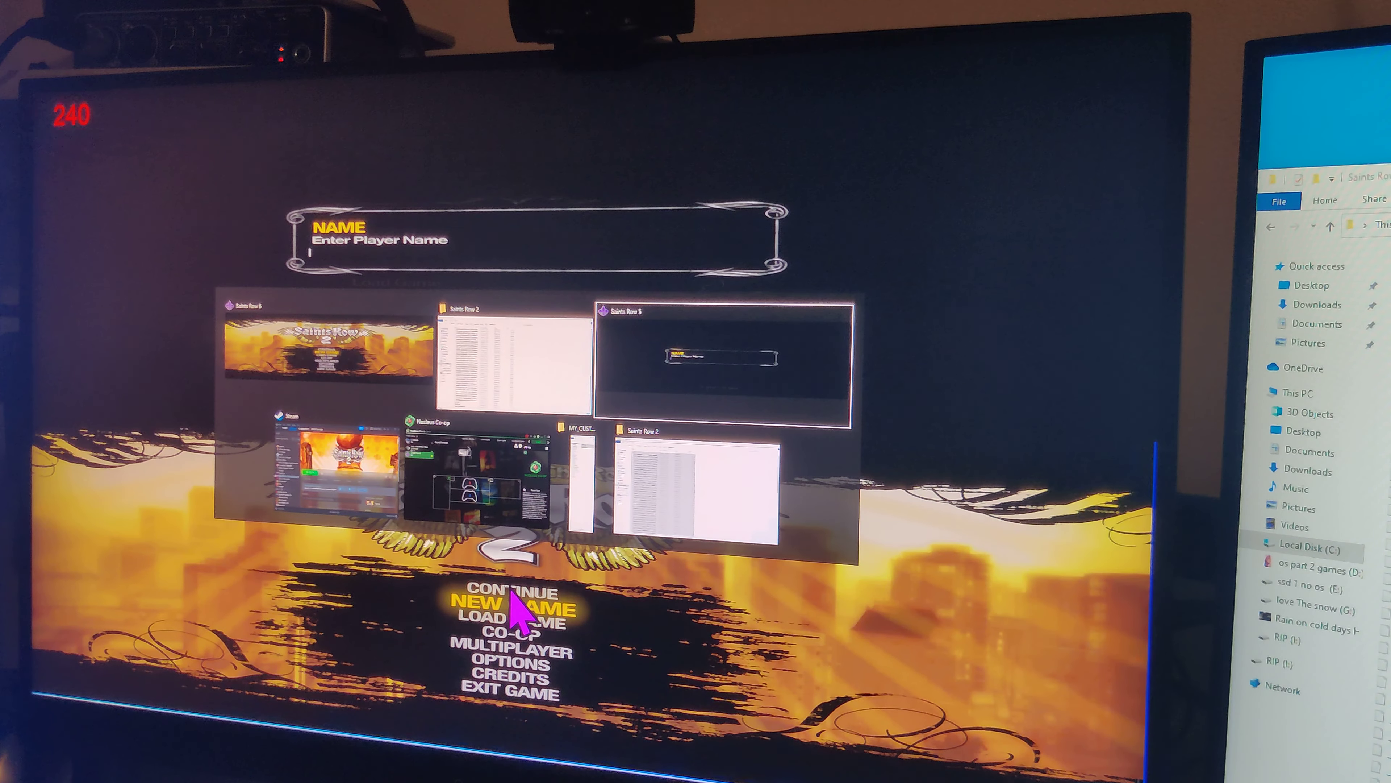